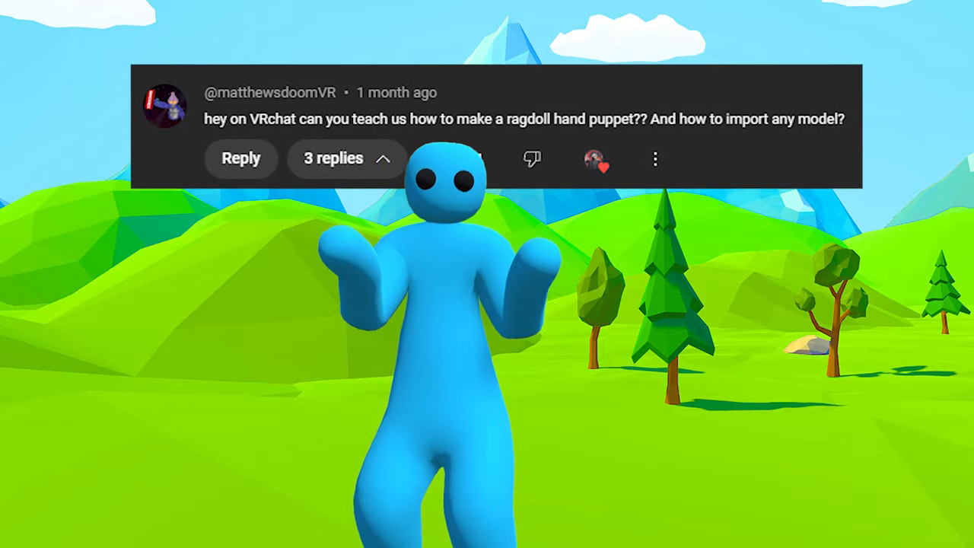
Run a Gumroad search for "vrchat avatar" to list avatar products.
left_click(432, 155)
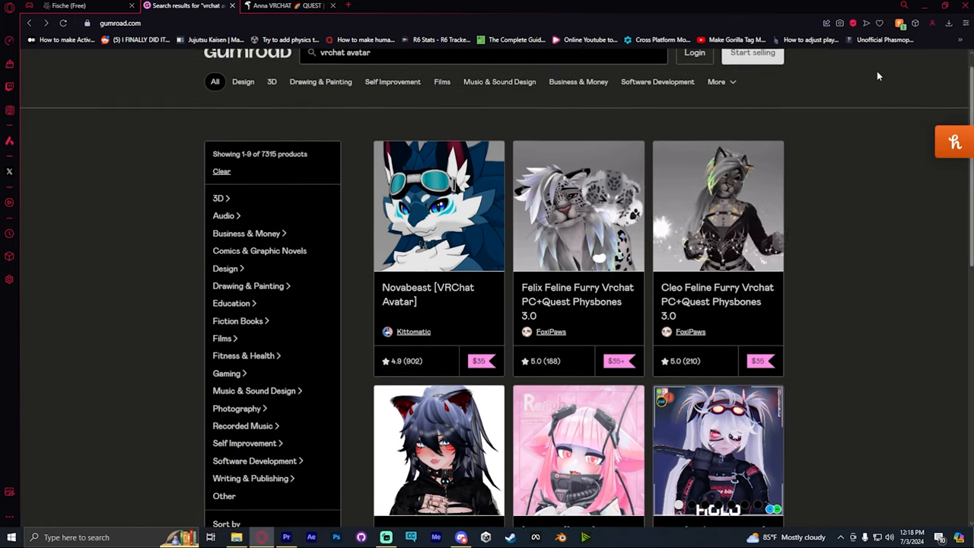
Set the Maximum price filter to 0 and browse the free avatar results.
scroll("down", 3)
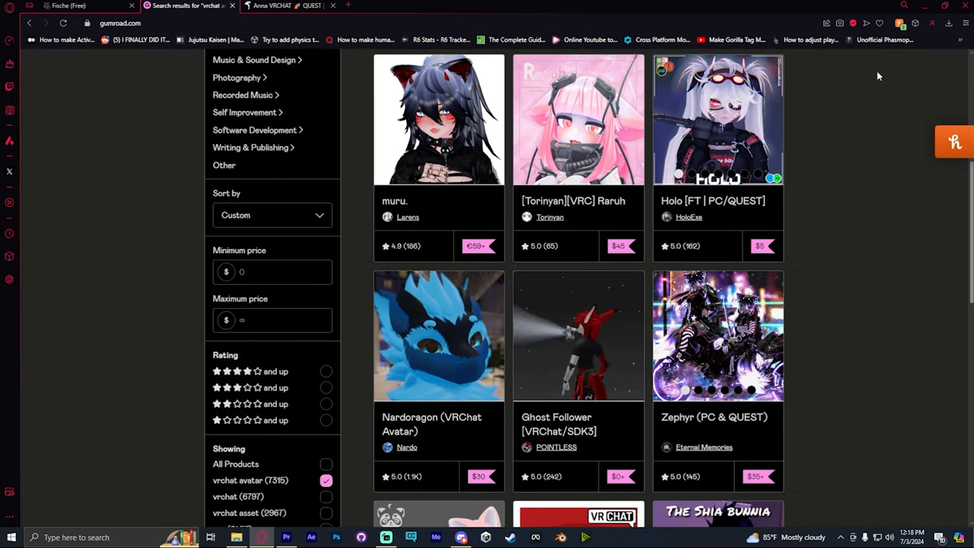
left_click(271, 320)
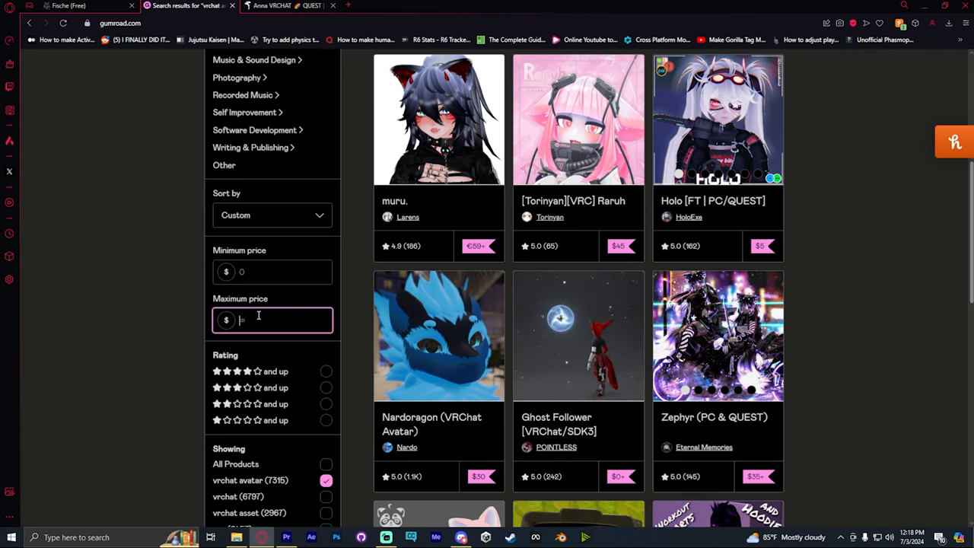
type("0")
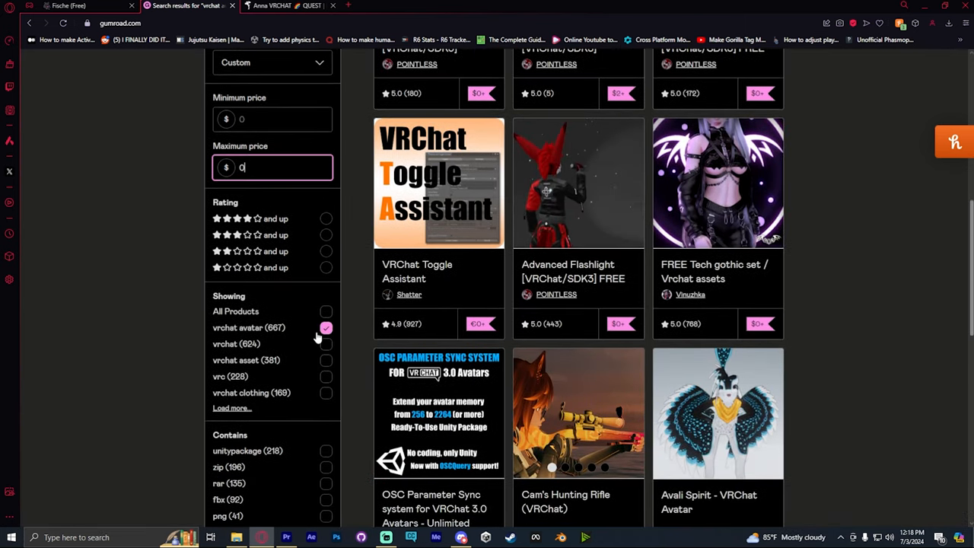
scroll("up", 3)
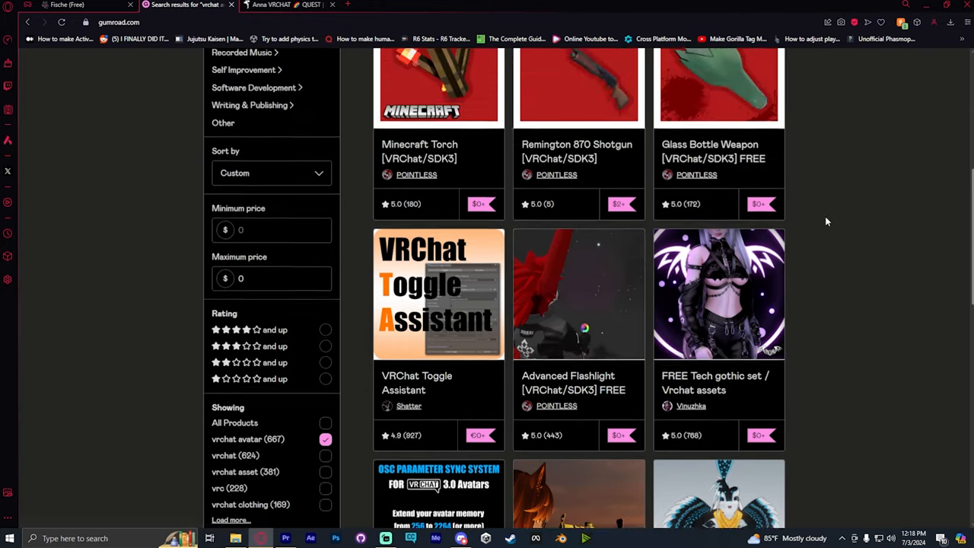
scroll("up", 3)
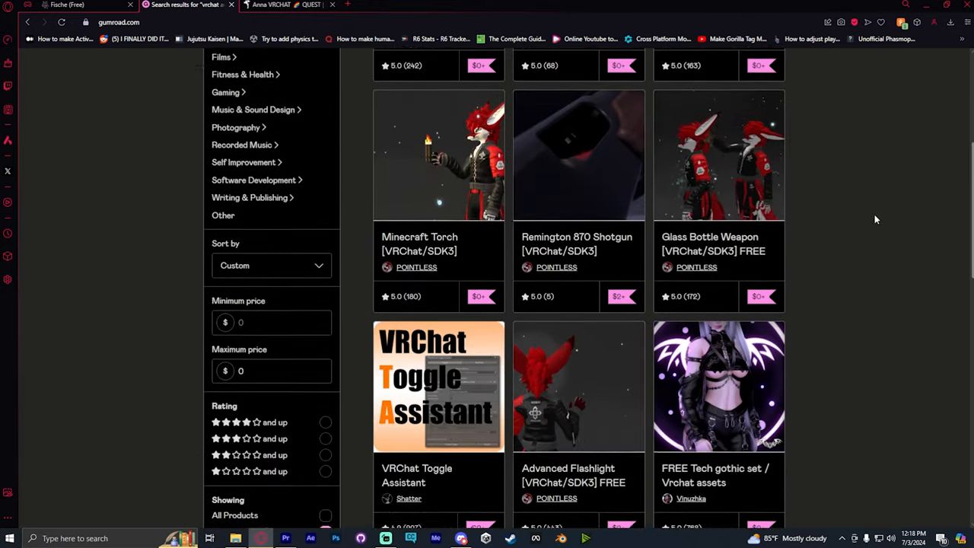
scroll("down", 3)
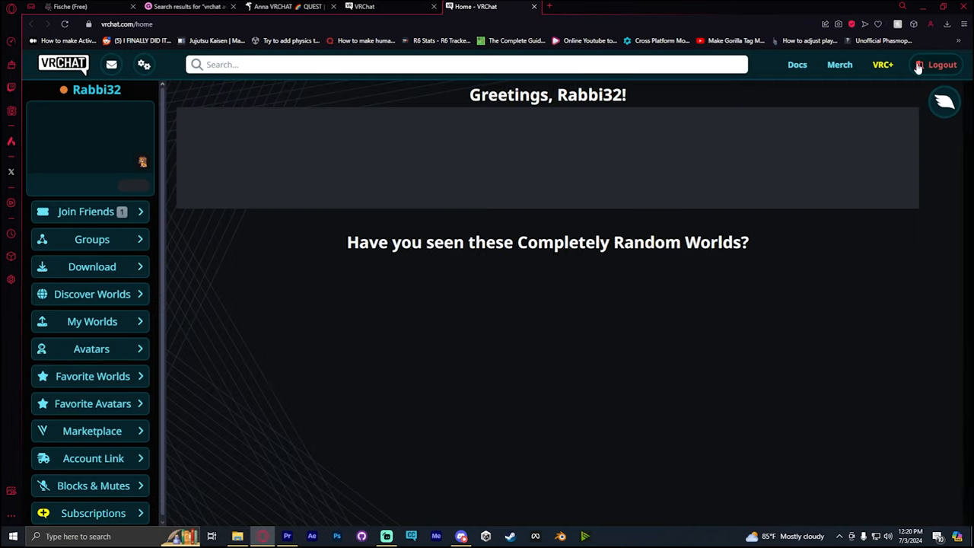
Reach the VRChat download page and download the Creator Companion installer.
left_click(944, 101)
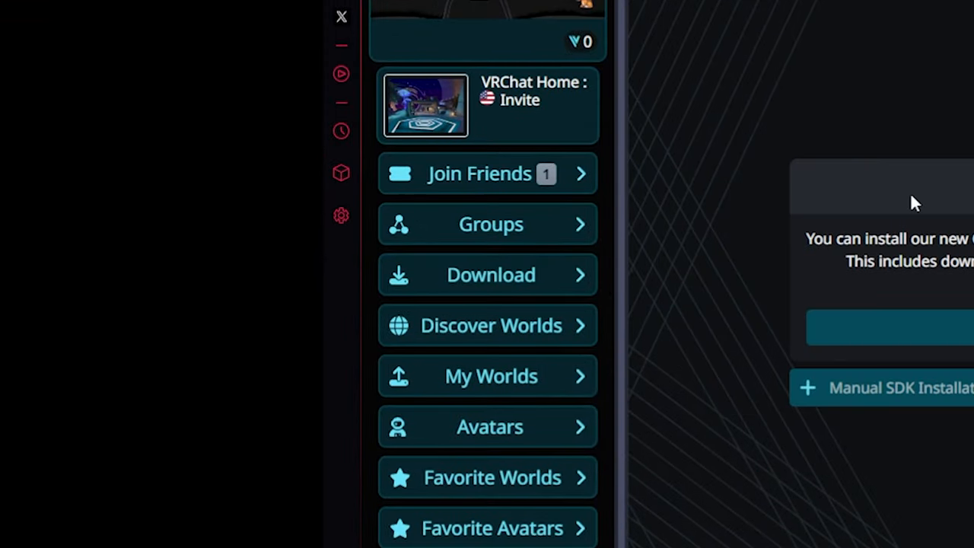
left_click(490, 274)
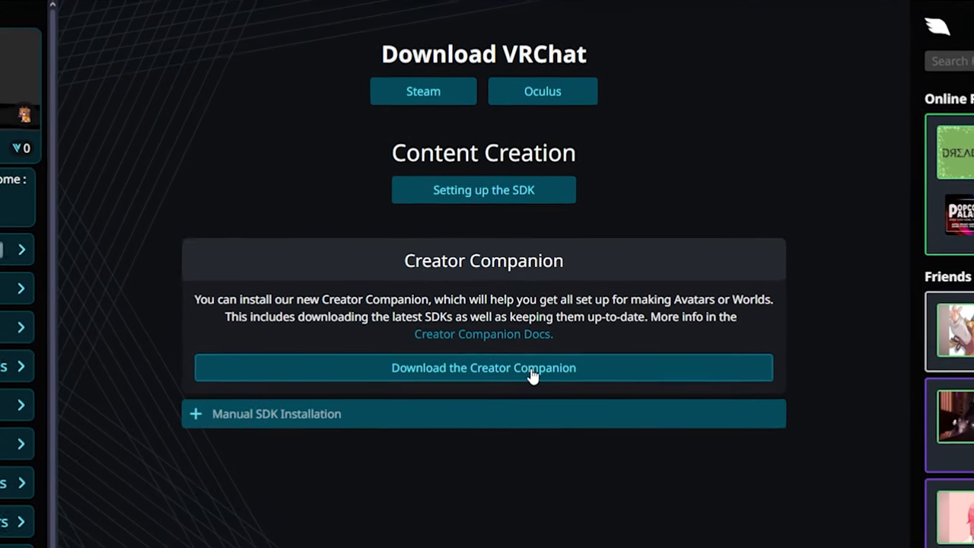
left_click(484, 367)
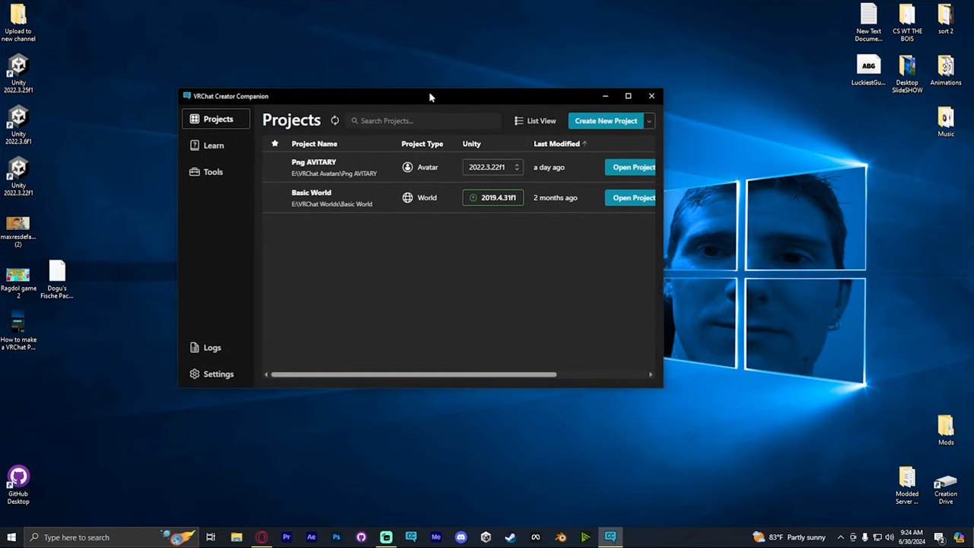
Create a Unity 2022 avatar project named 'Uploading stuff' and open it in Unity.
left_click_drag(429, 96, 450, 95)
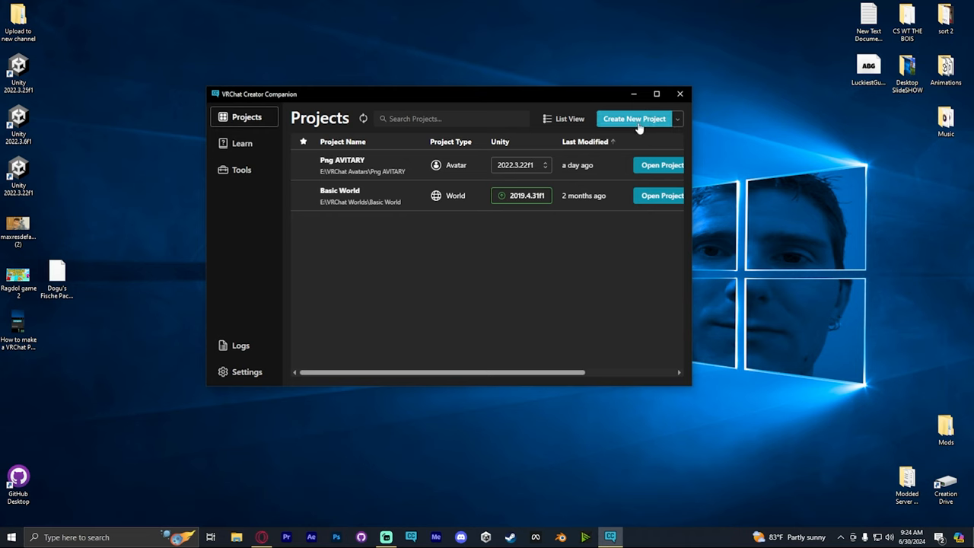
left_click(634, 119)
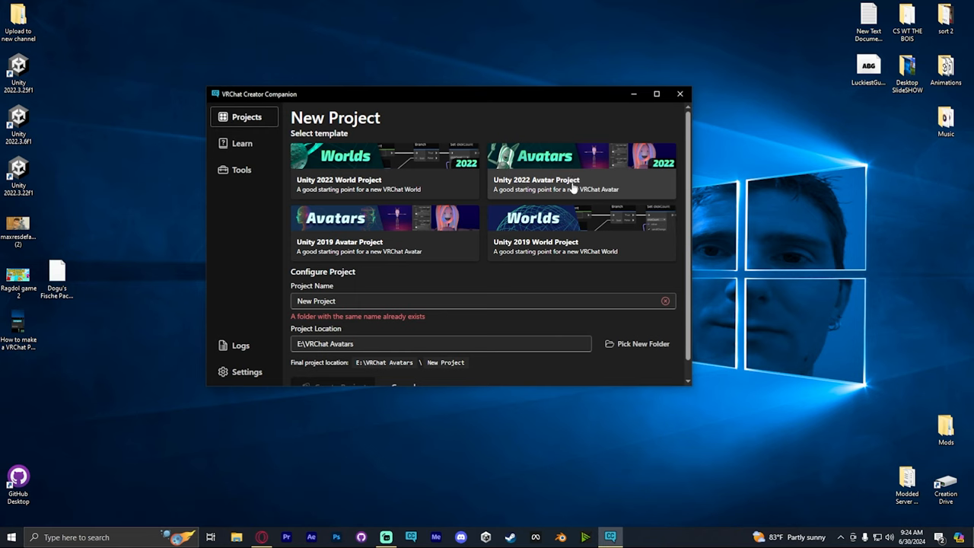
type("Uploading s")
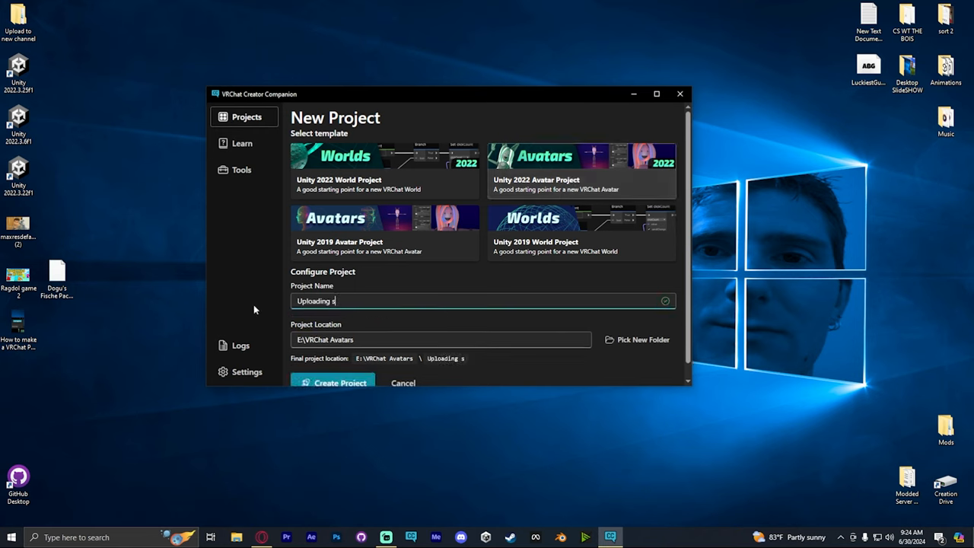
type("tuff")
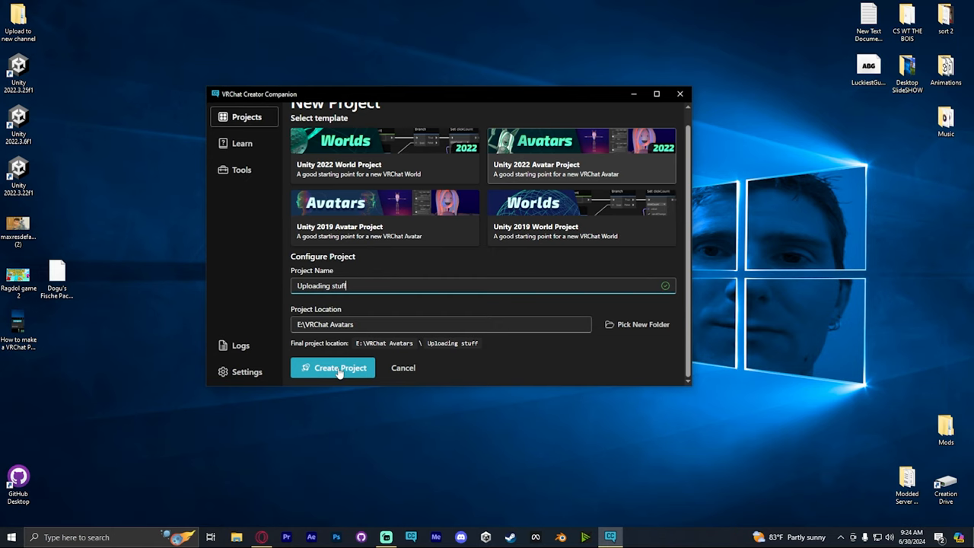
left_click(332, 367)
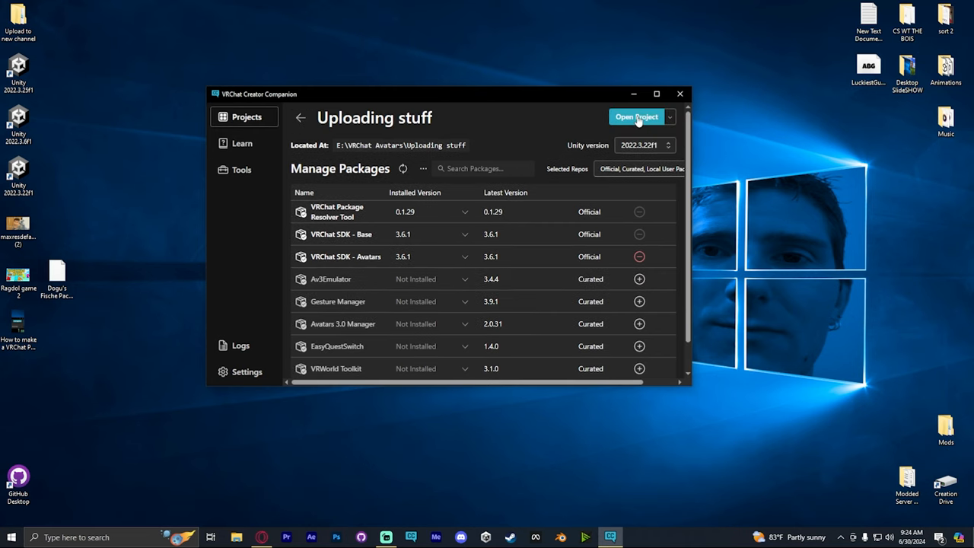
left_click(640, 348)
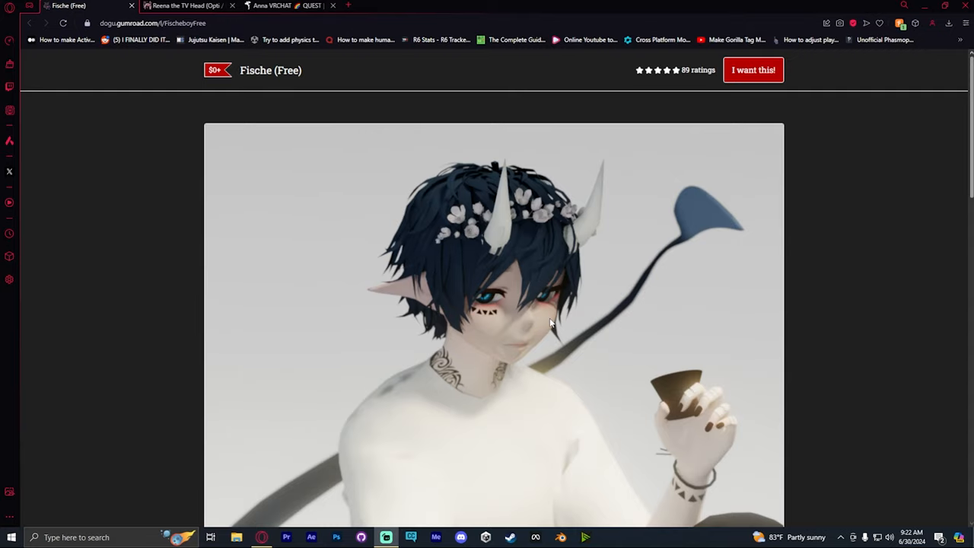
Claim the free Fische avatar with 'I want this!' and download its package.
scroll("down", 3)
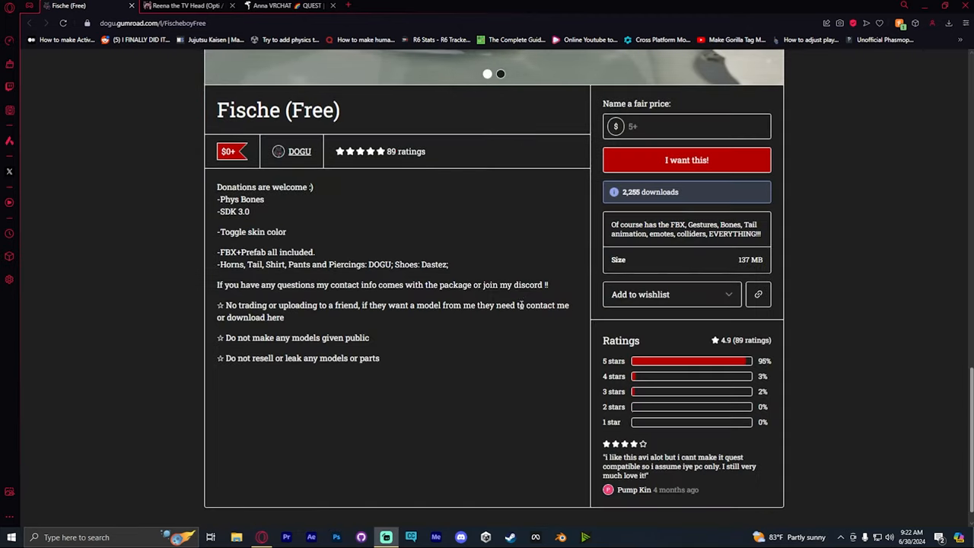
scroll("down", 3)
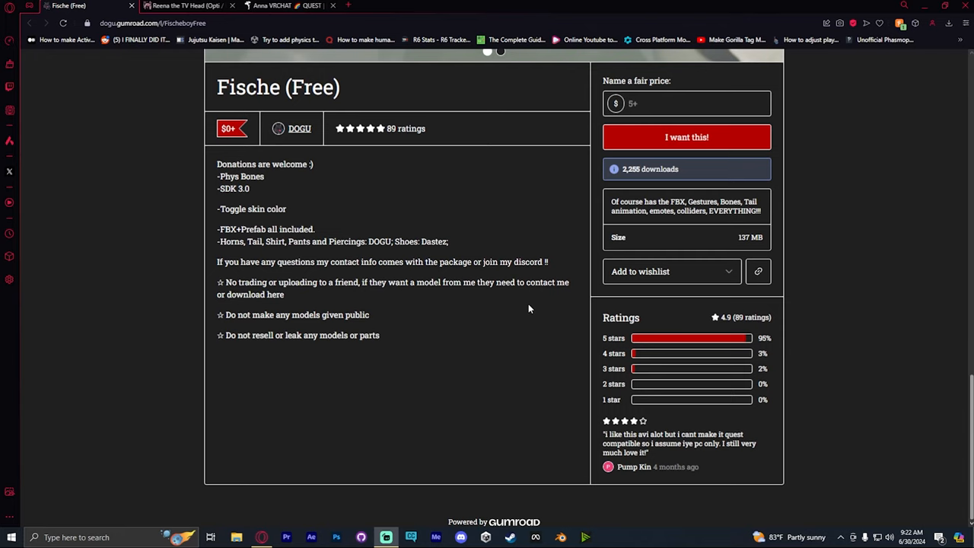
scroll("up", 3)
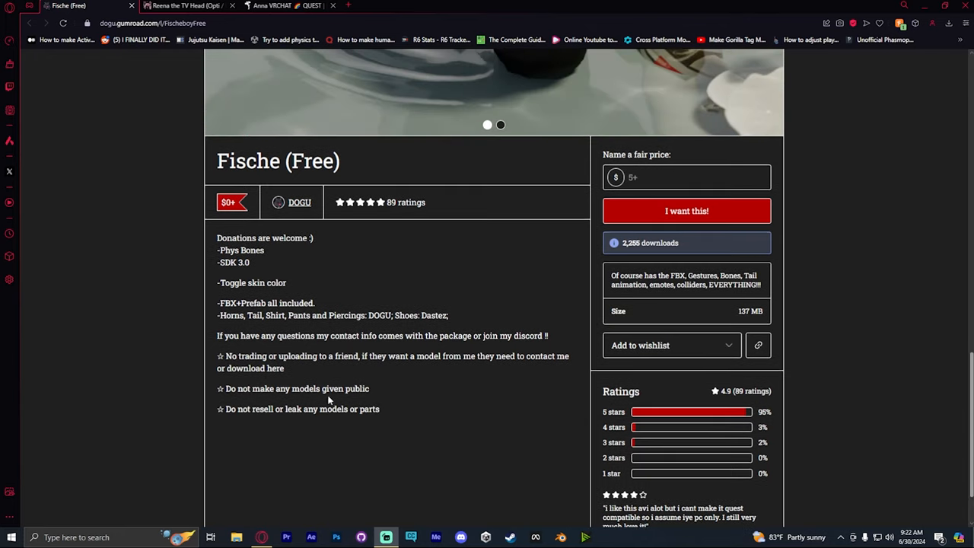
left_click(687, 210)
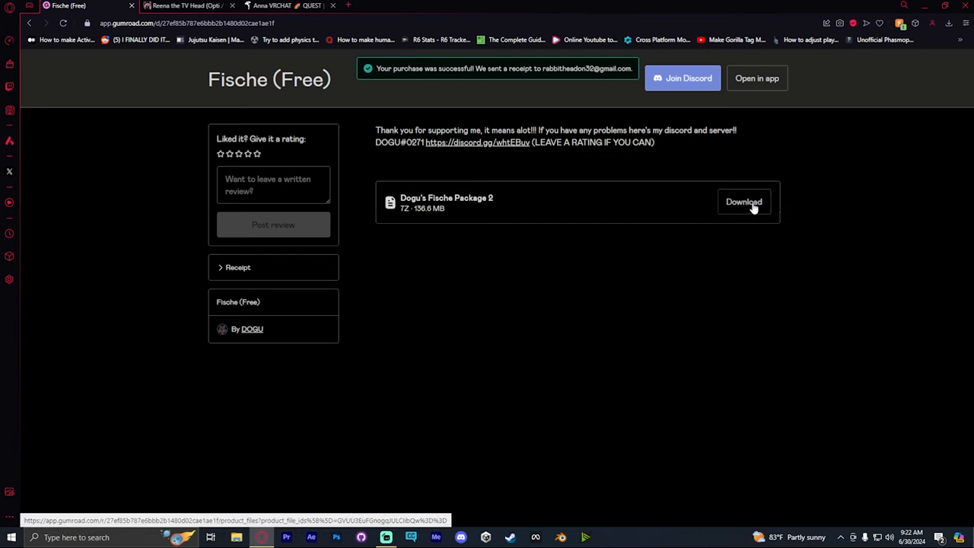
left_click(941, 6)
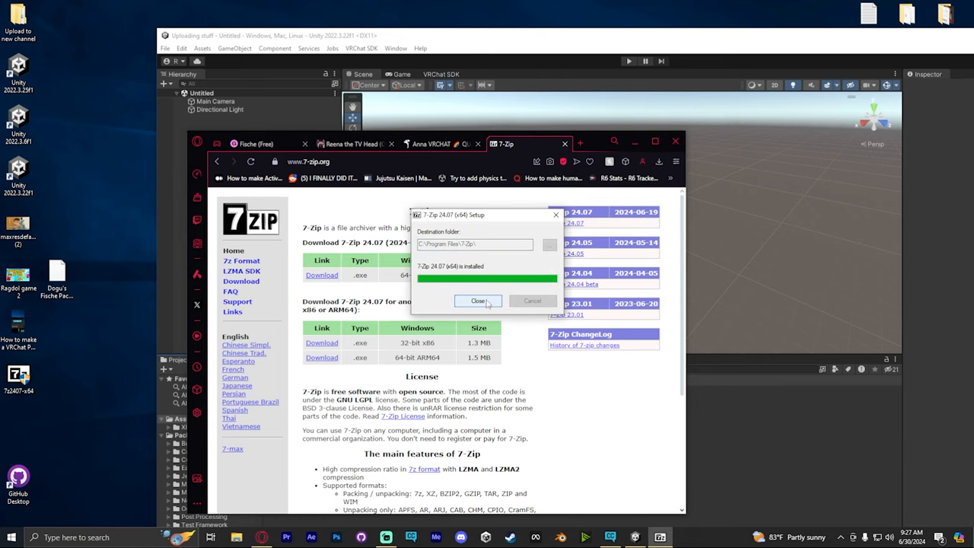
Finish 7-Zip setup, extract the Fische archive to the desktop, and highlight the readme's import order.
left_click(478, 302)
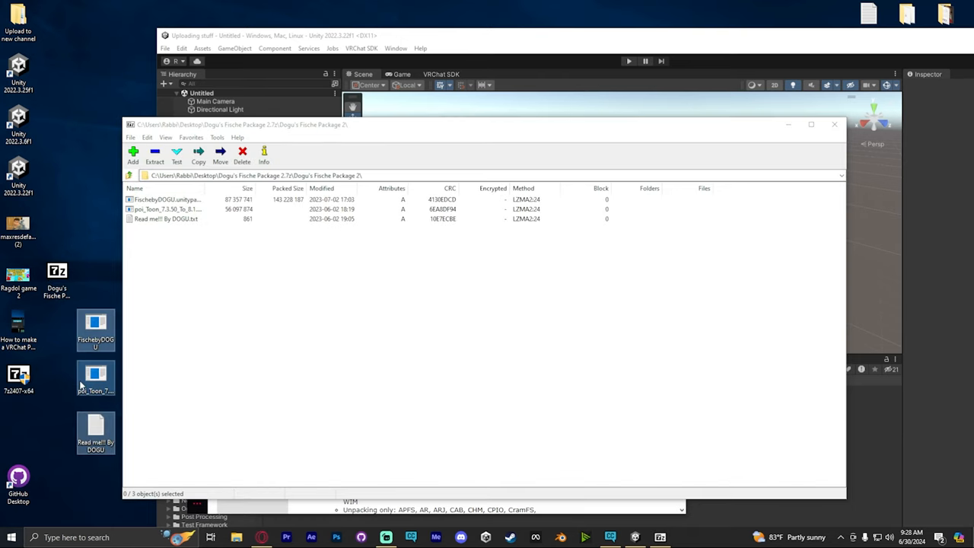
left_click(834, 125)
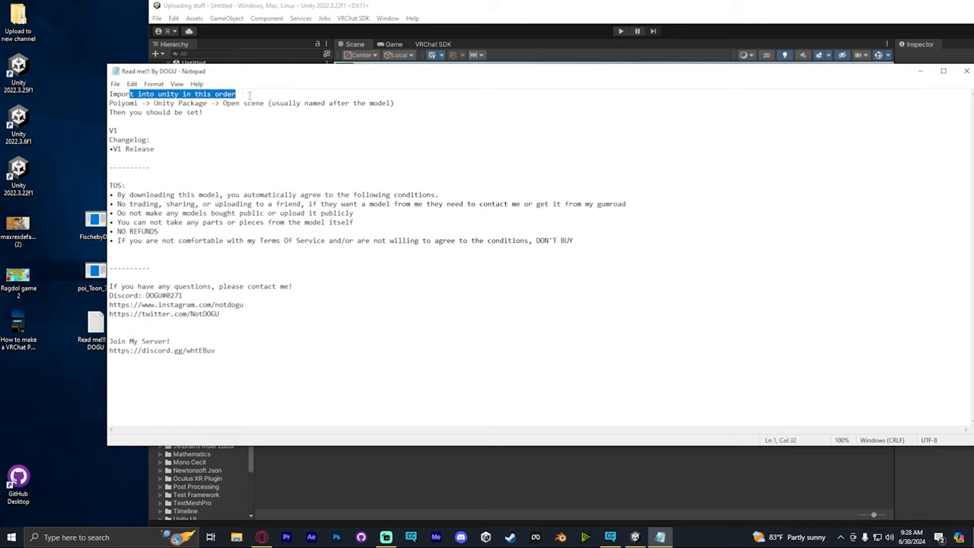
double_click(131, 104)
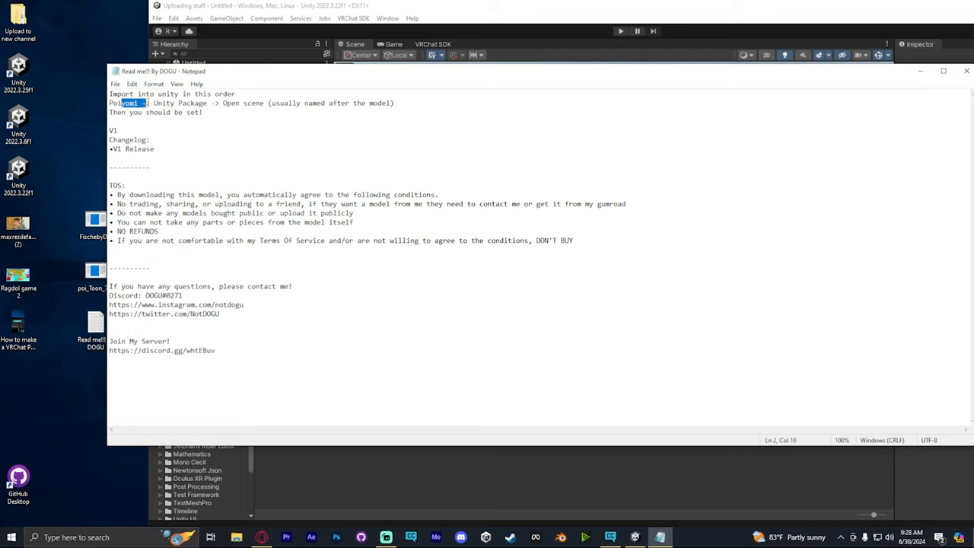
left_click_drag(149, 104, 216, 104)
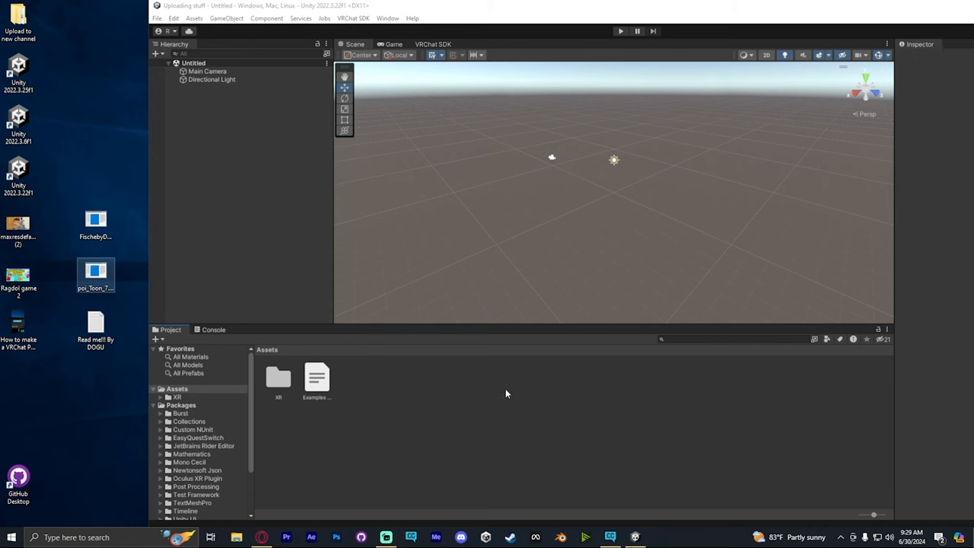
Launch the poi_Toon .unitypackage from the desktop to show Unity's import list.
double_click(95, 271)
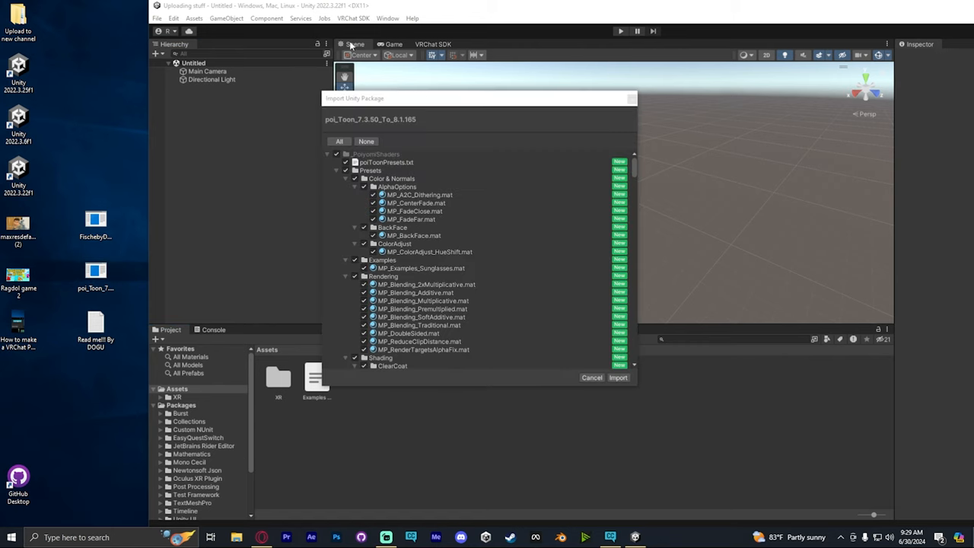
scroll("down", 3)
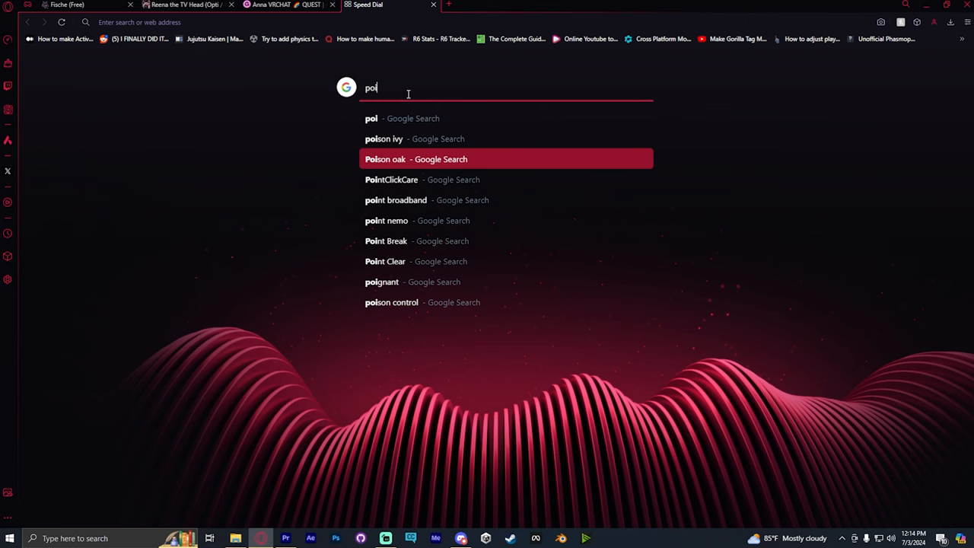
Search 'poiyomi toon shader', reach its GitHub releases, and download the 9.0.57 poi_Toon unitypackage.
type("yomi")
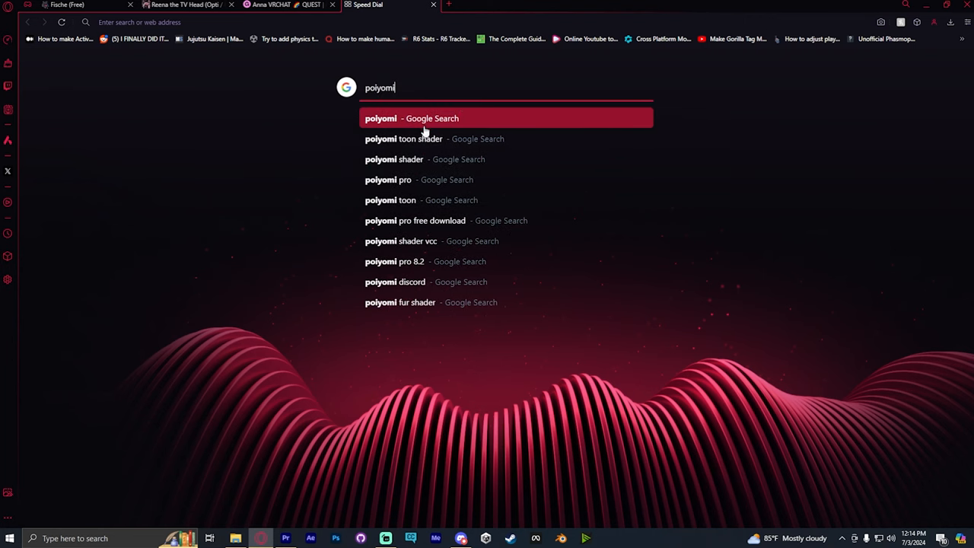
left_click(405, 139)
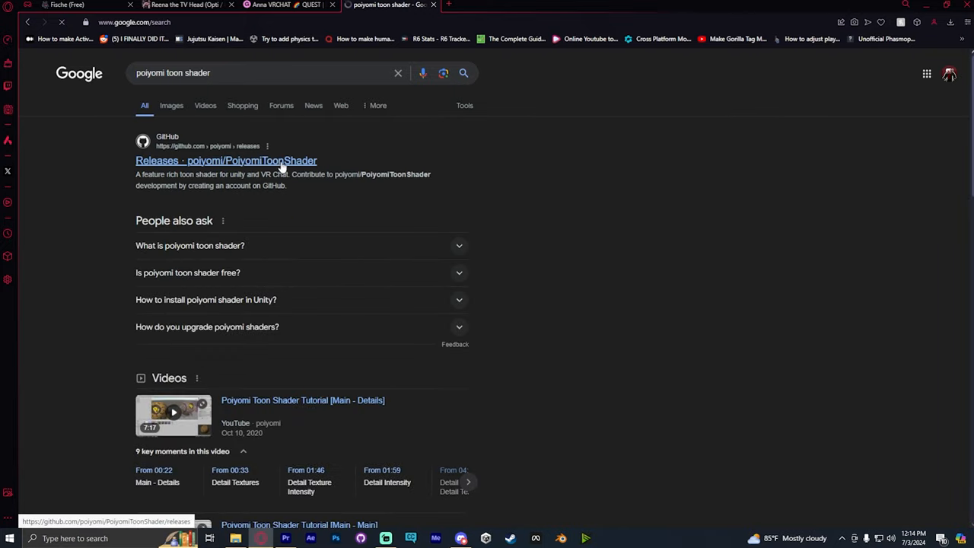
left_click(225, 160)
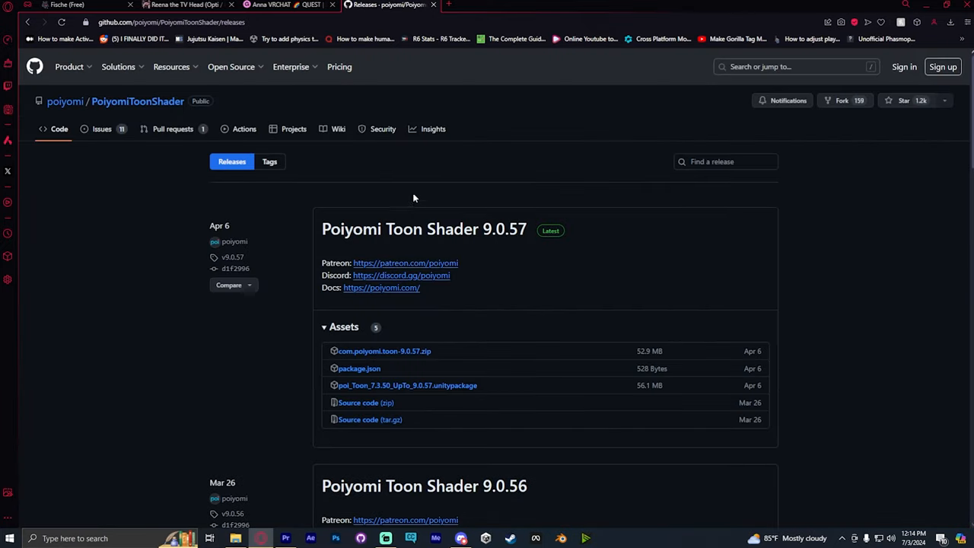
mouse_move(301, 262)
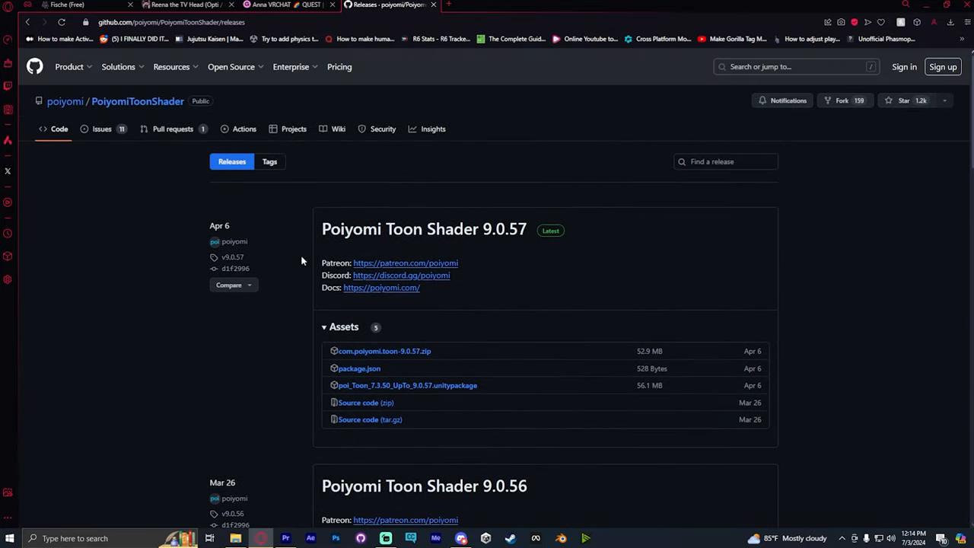
scroll("down", 3)
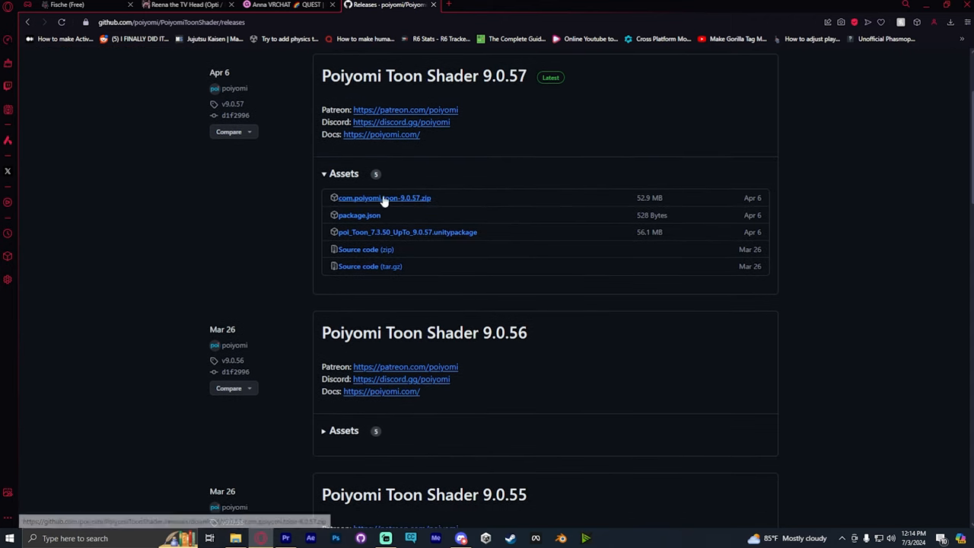
mouse_move(408, 231)
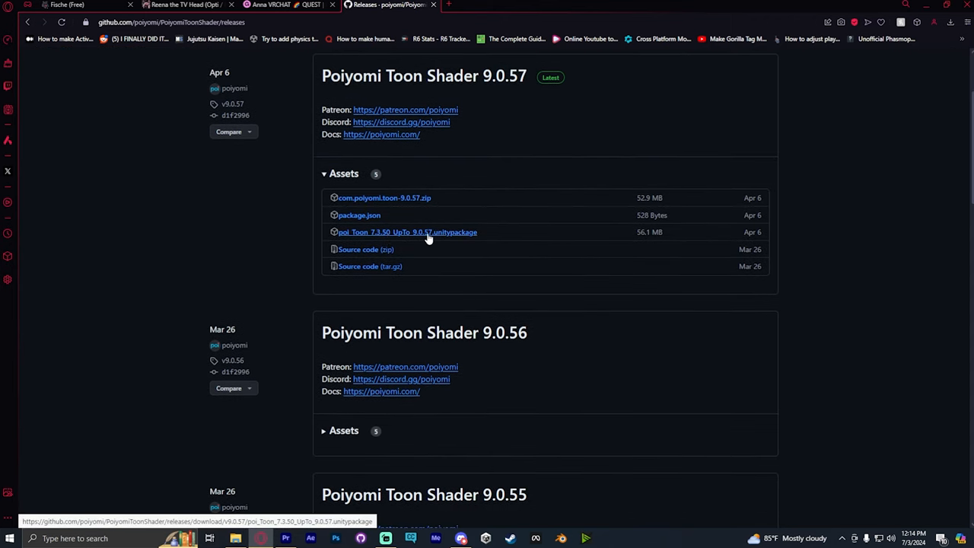
left_click(408, 232)
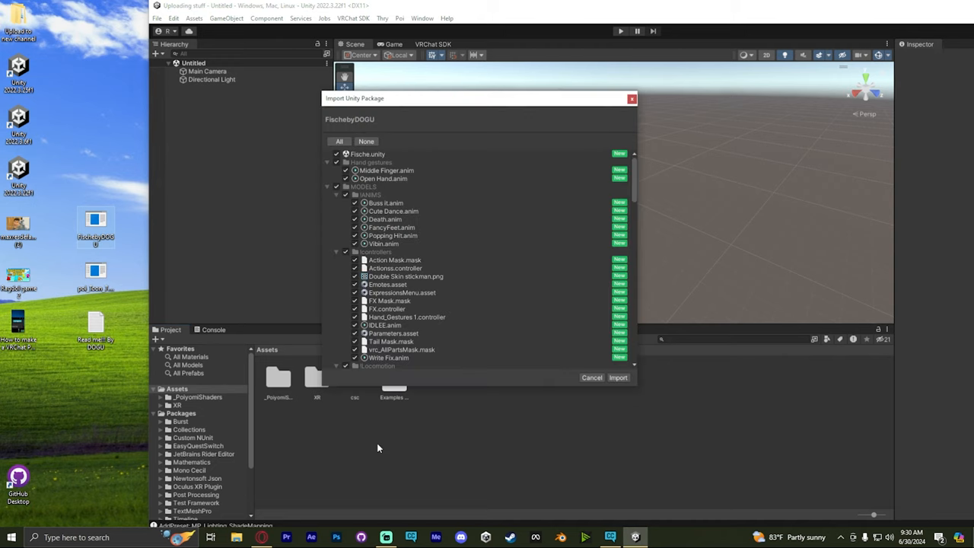
Import all items of the Fische avatar package into the project's assets.
left_click(619, 377)
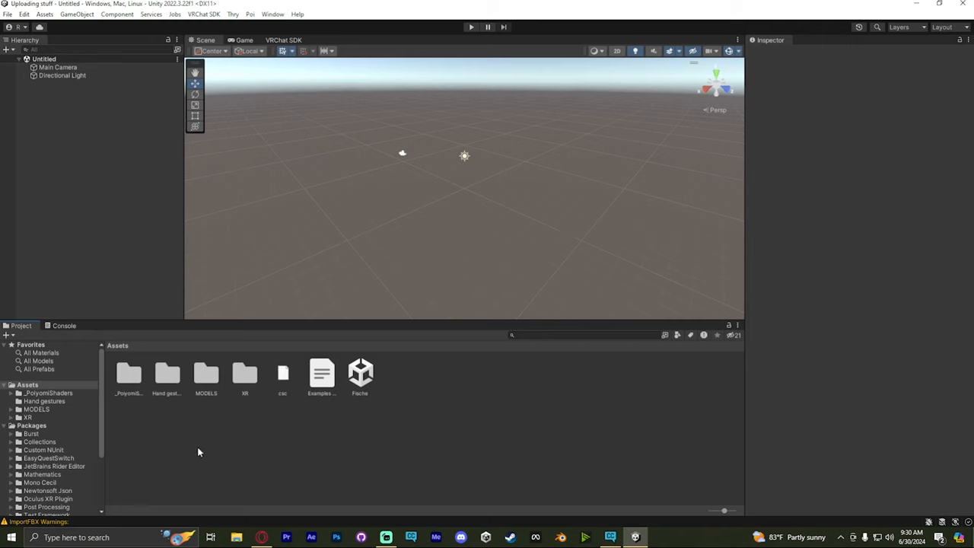
mouse_move(28, 529)
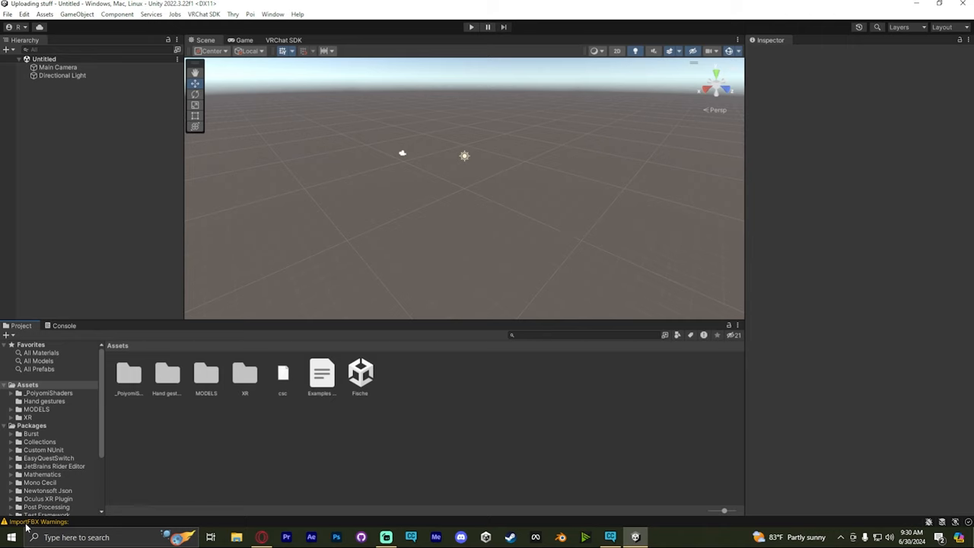
mouse_move(142, 396)
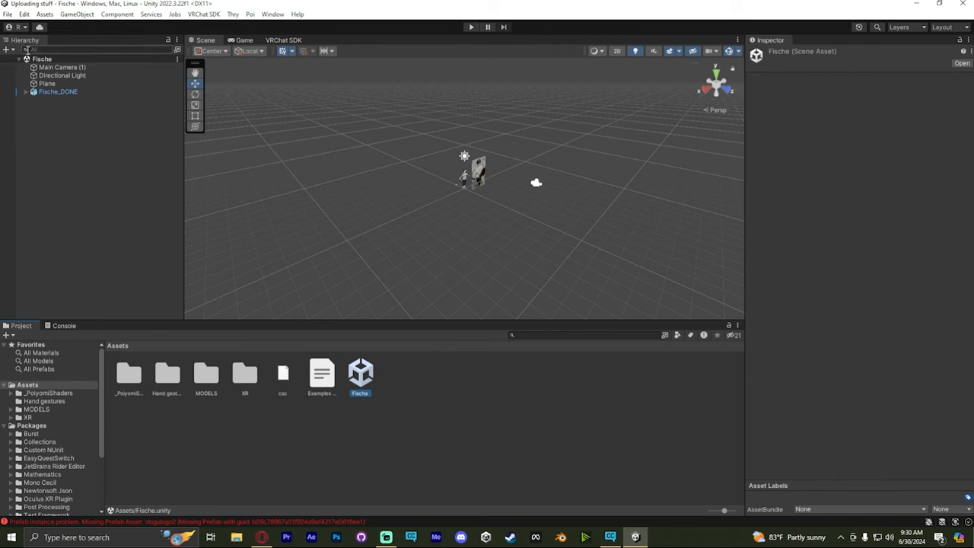
Select Fische_DONE in the Hierarchy to inspect it, then bring up the VRChat SDK menu.
left_click(58, 91)
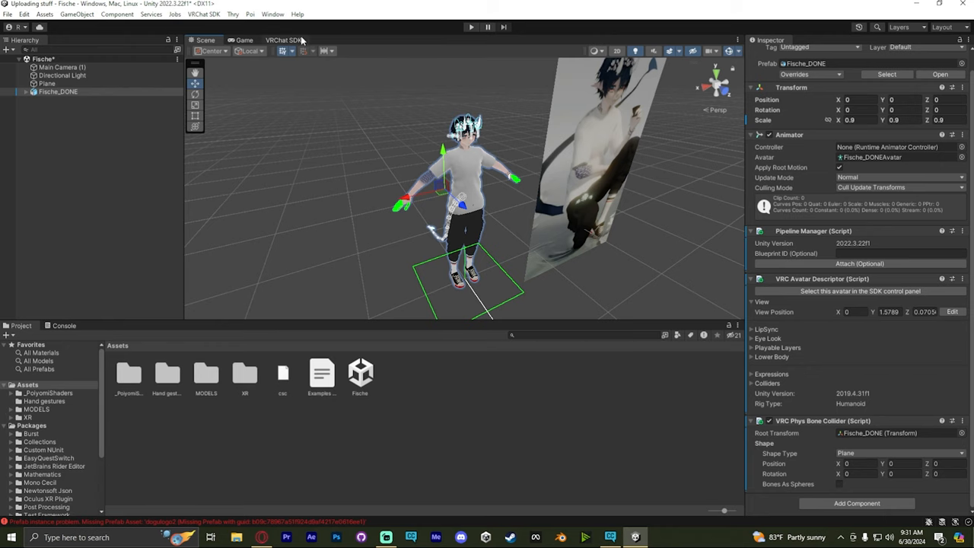
left_click(284, 40)
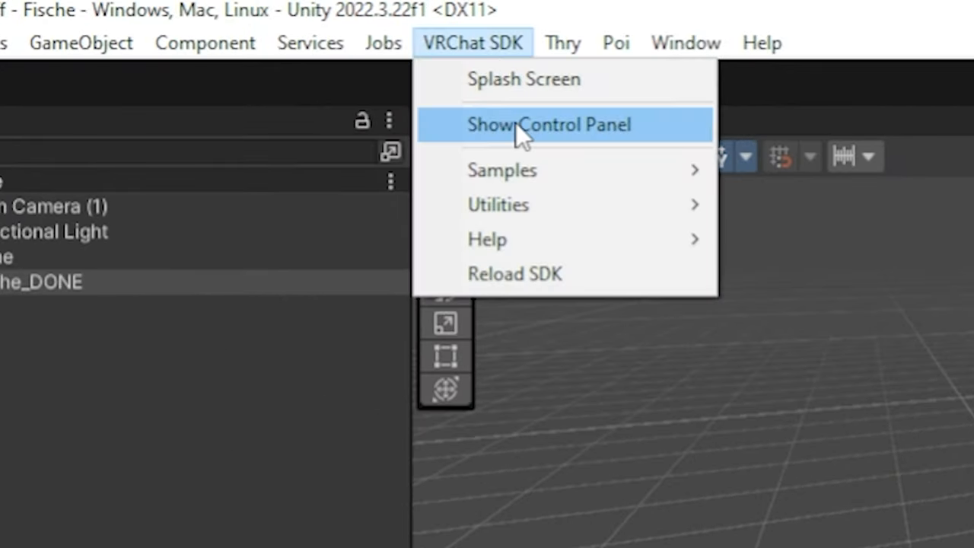
Sign in to VRChat through the SDK control panel and go to the Builder for the Fische avatar.
left_click(549, 125)
type("R")
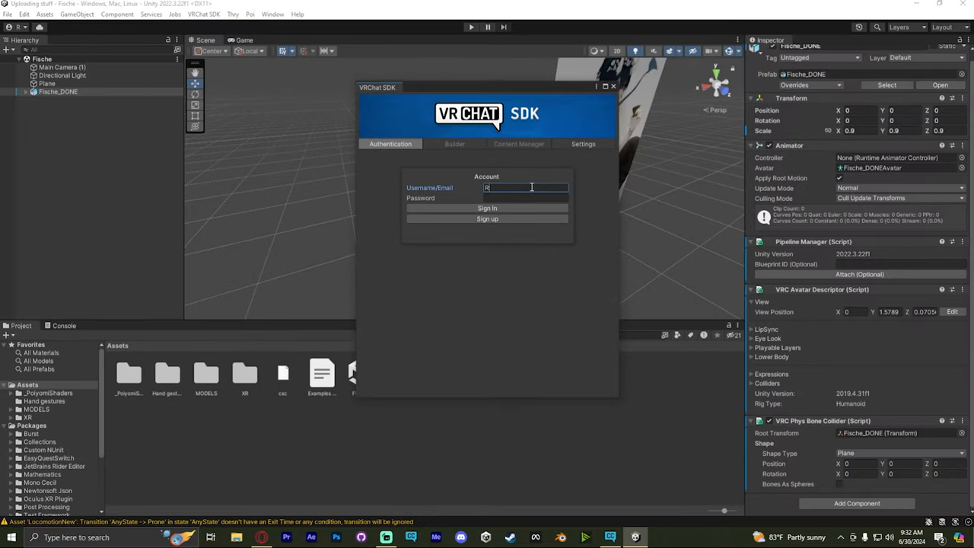
left_click(487, 208)
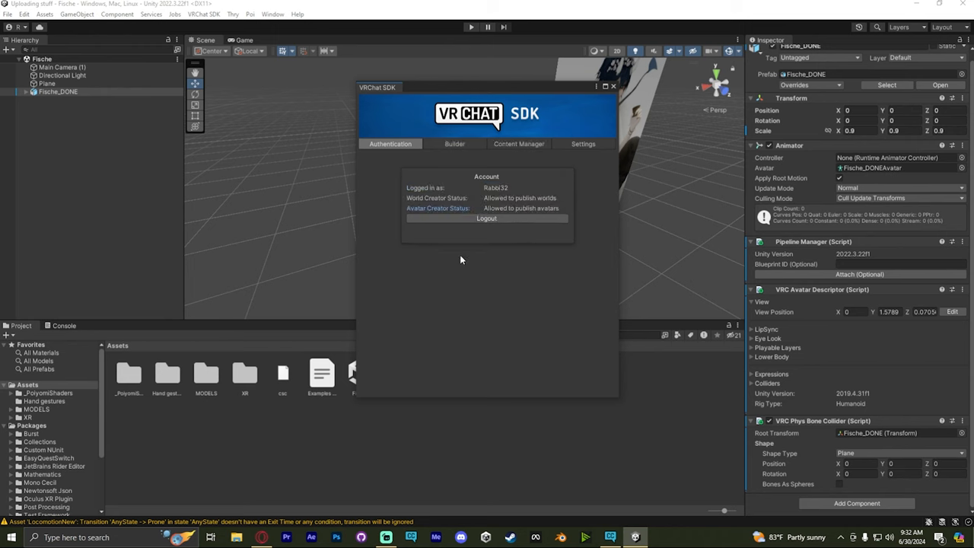
left_click(451, 143)
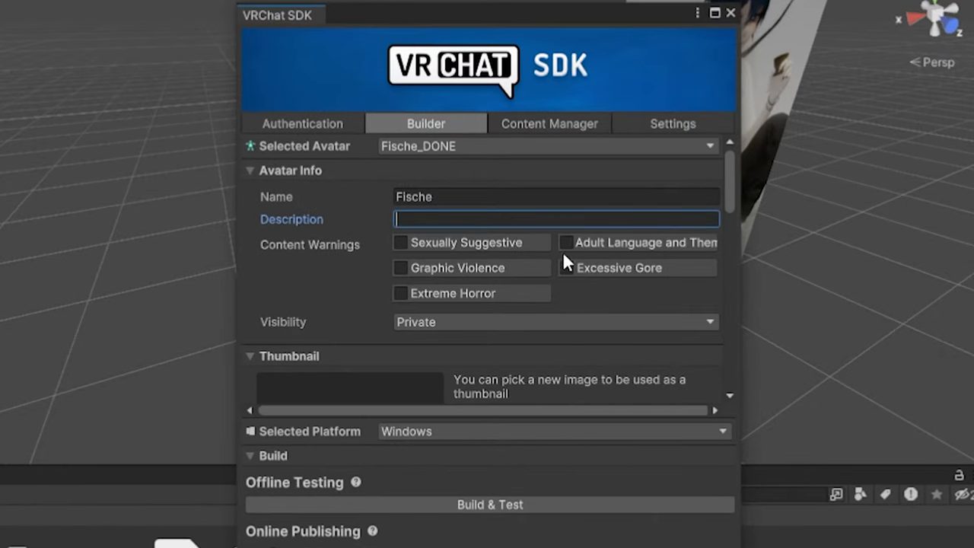
mouse_move(425, 332)
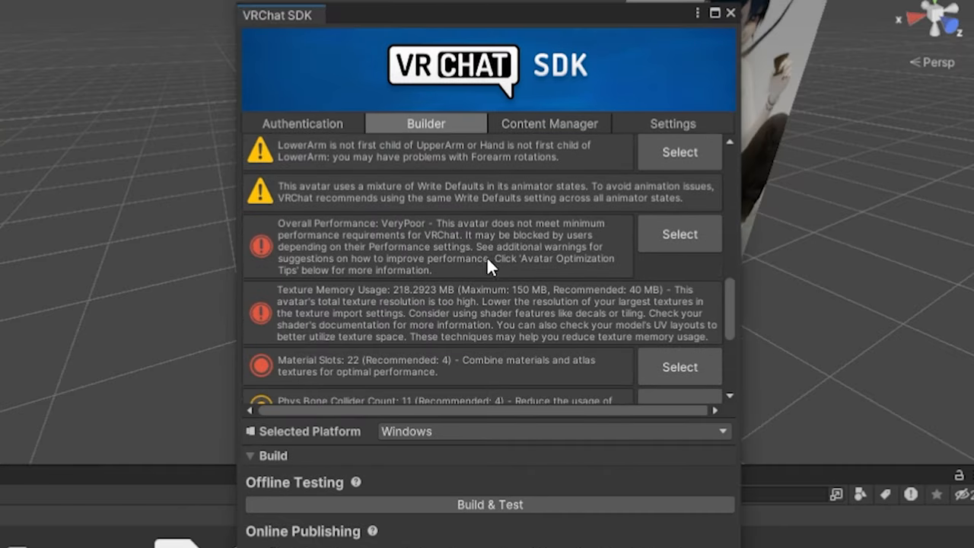
scroll("up", 3)
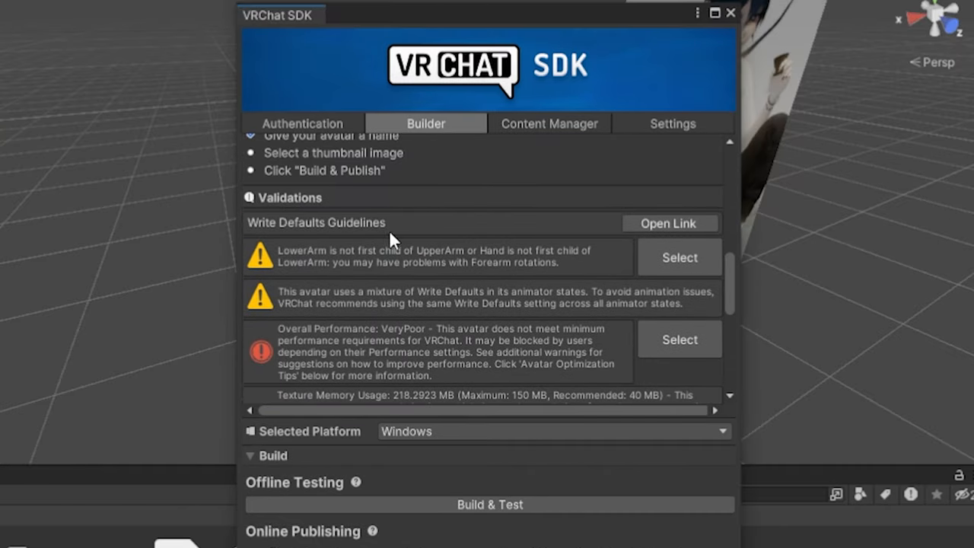
mouse_move(393, 221)
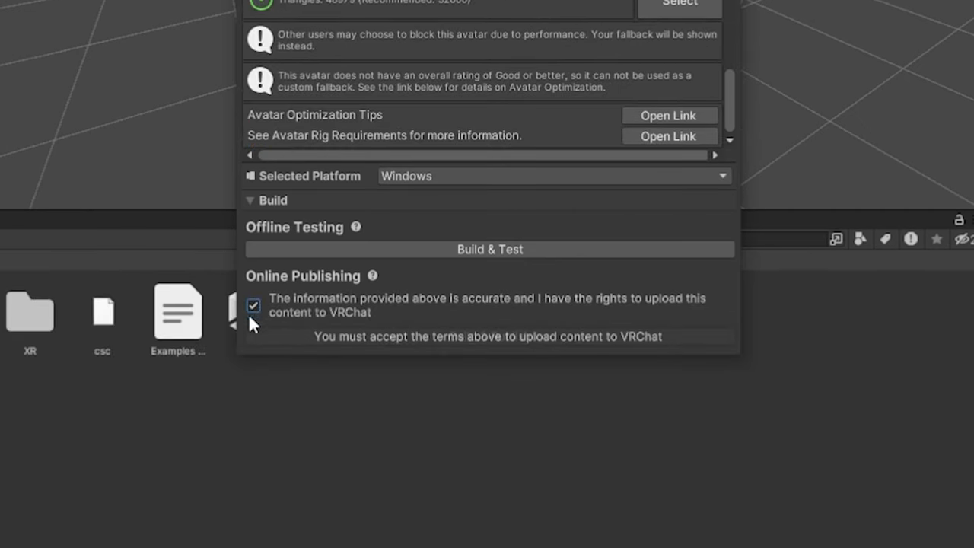
Confirm upload rights and Build & Publish Fische for Windows, accepting Thry's lighting anchor fix.
left_click(253, 304)
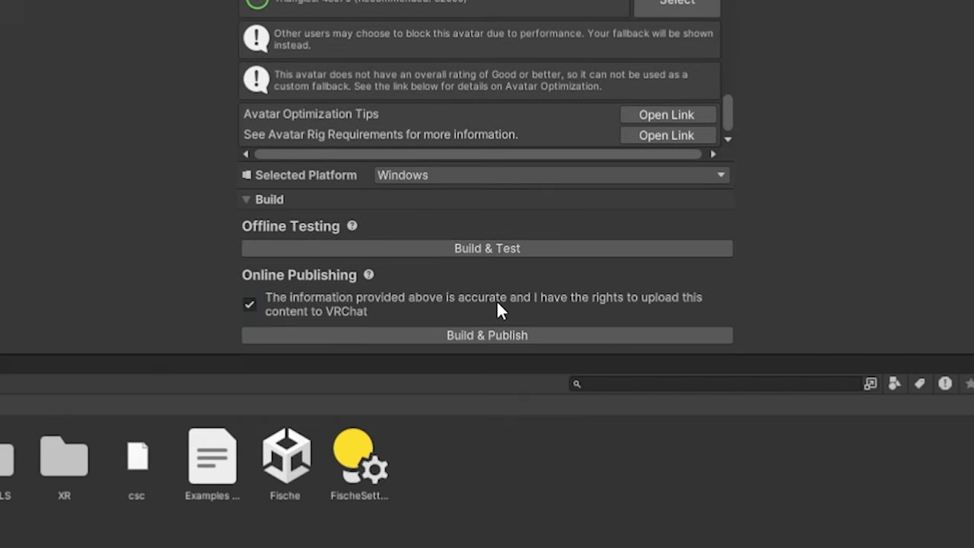
left_click(487, 334)
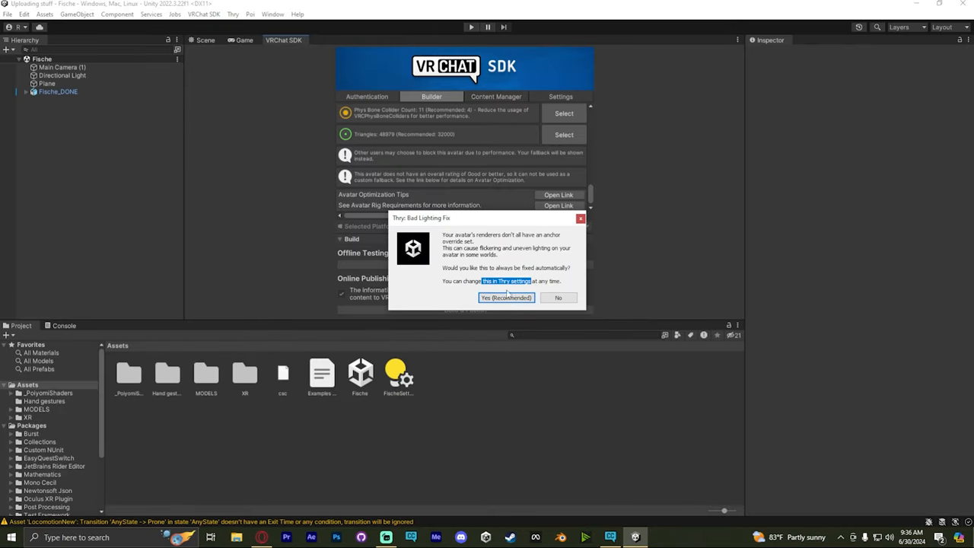
left_click(505, 297)
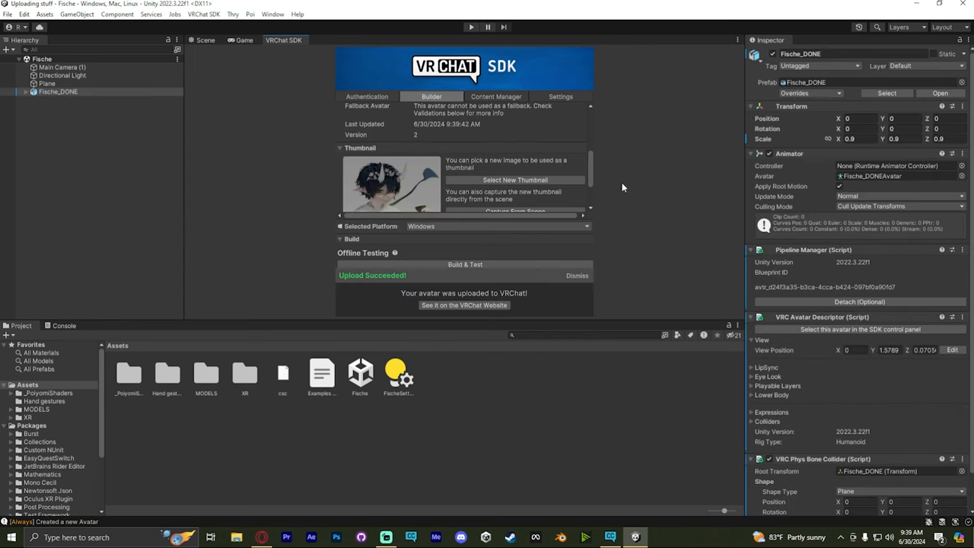
left_click(659, 537)
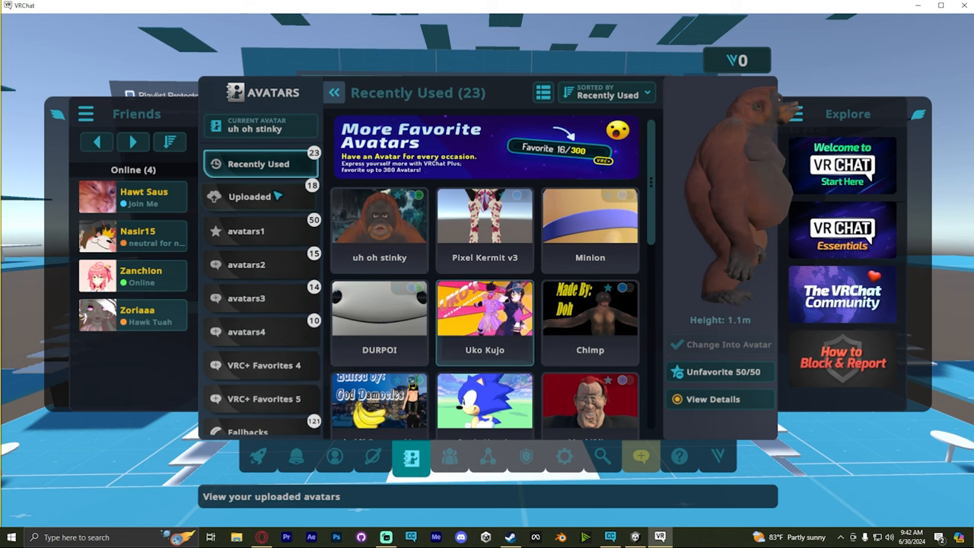
Show the Uploaded avatars list in VRChat and select the new Fische avatar.
left_click(260, 196)
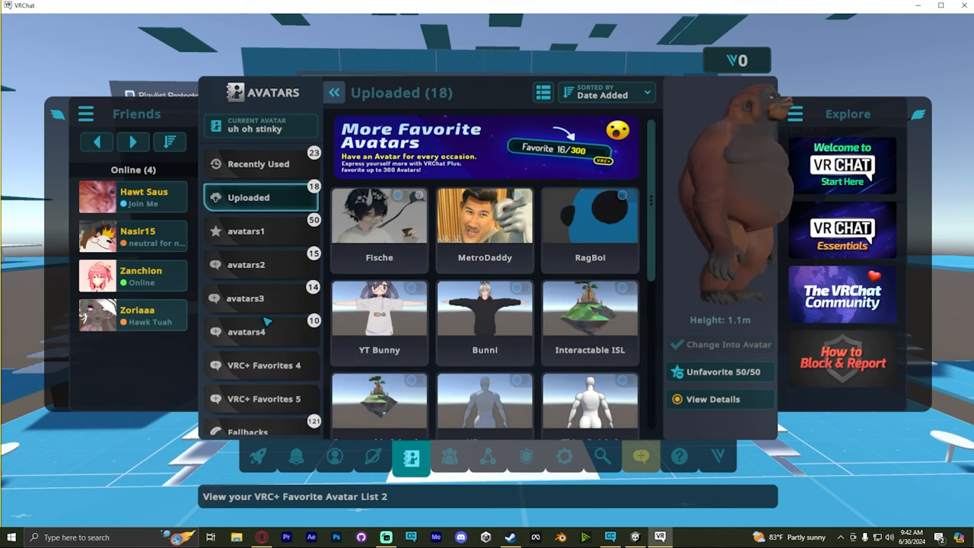
left_click(378, 221)
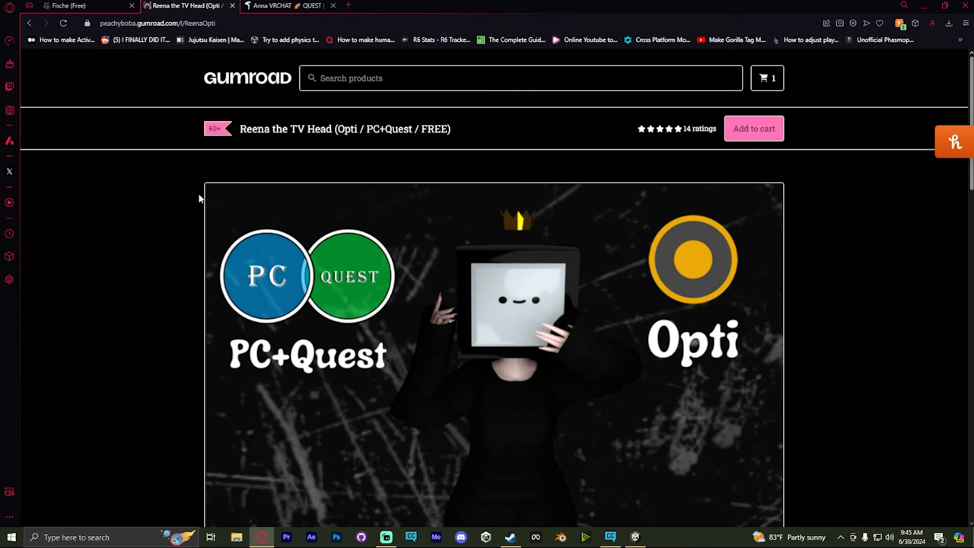
Download the Reena Opti by Peep ZIP from the Reena the TV Head product page.
scroll("down", 3)
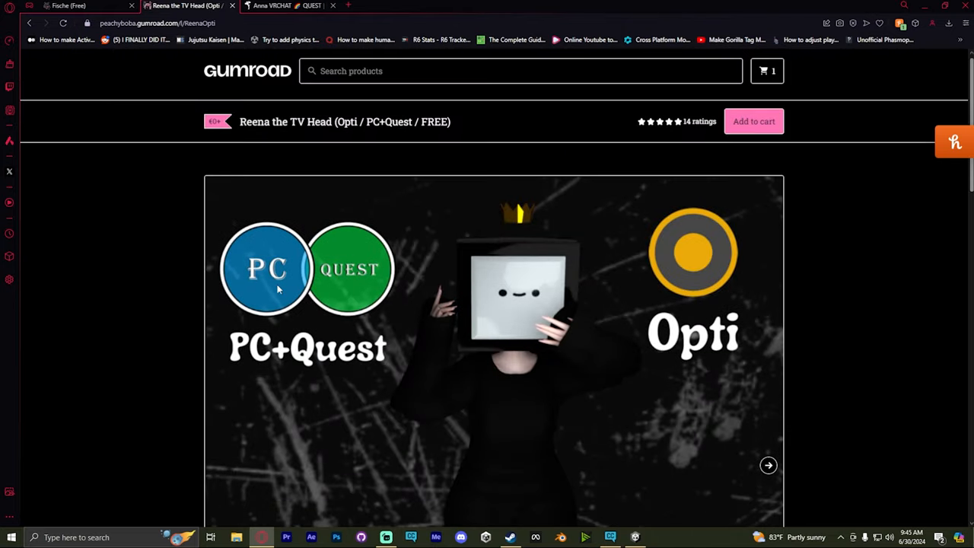
mouse_move(215, 399)
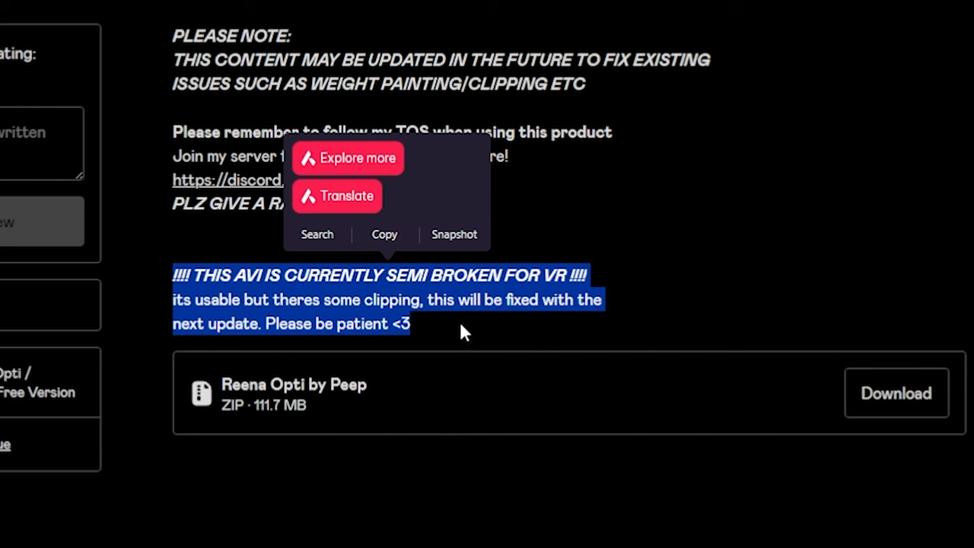
left_click(472, 332)
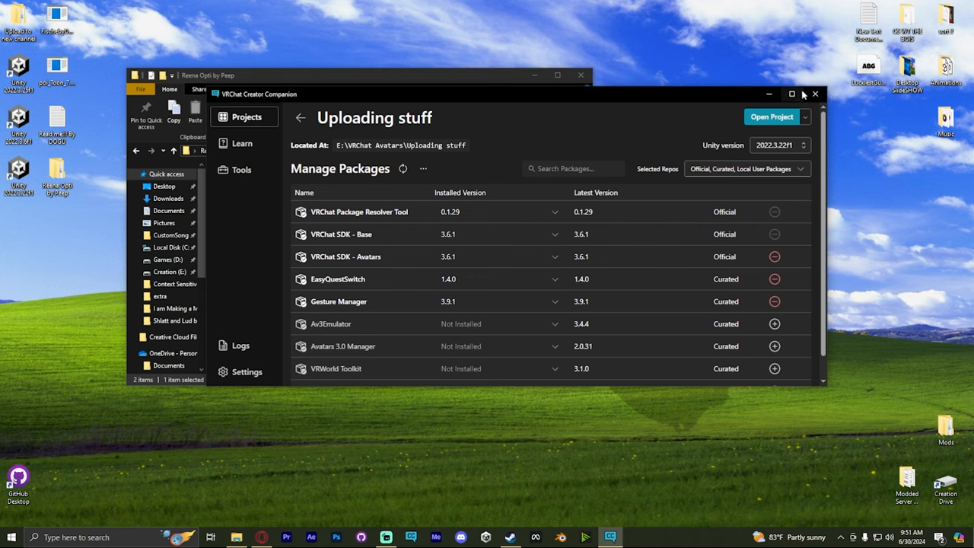
Open the Uploading stuff project from Creator Companion into Unity.
left_click(771, 116)
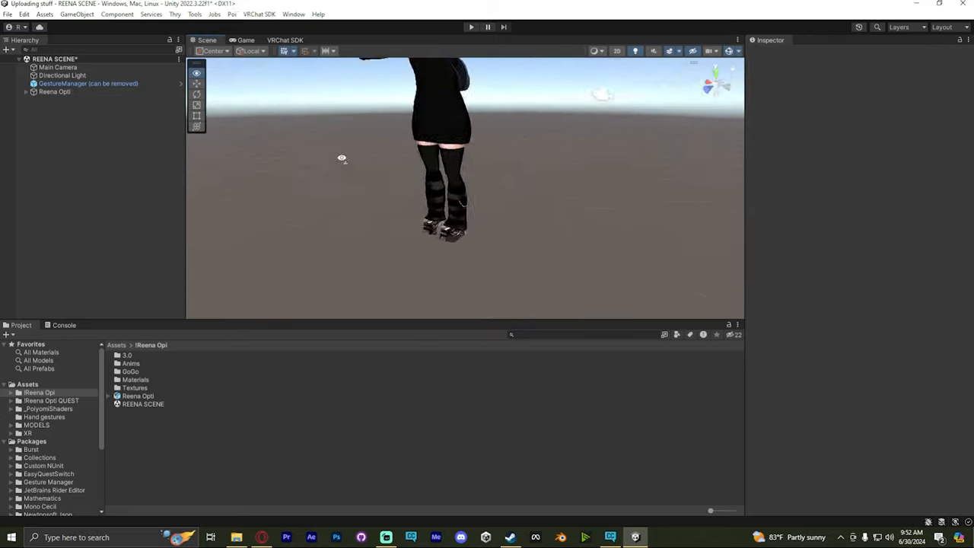
Capture the Reena avatar's upload thumbnail from the scene camera in the SDK Builder.
left_click(286, 40)
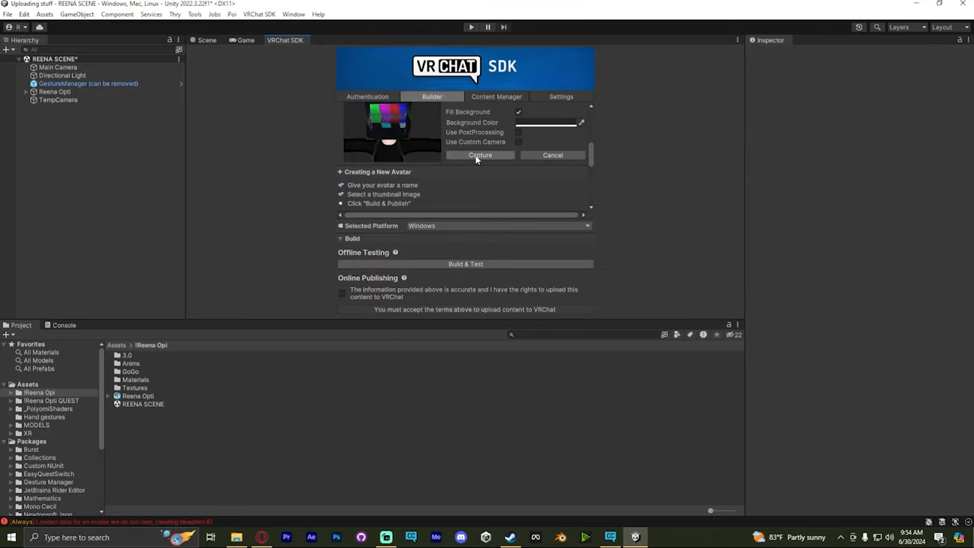
left_click(482, 156)
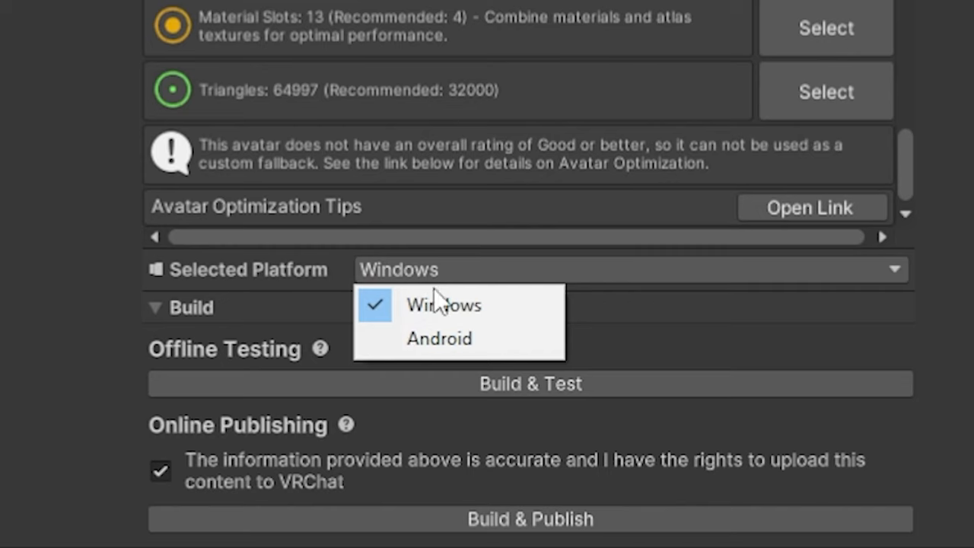
Set the Selected Platform to Android and confirm the build target switch for Quest.
left_click(438, 338)
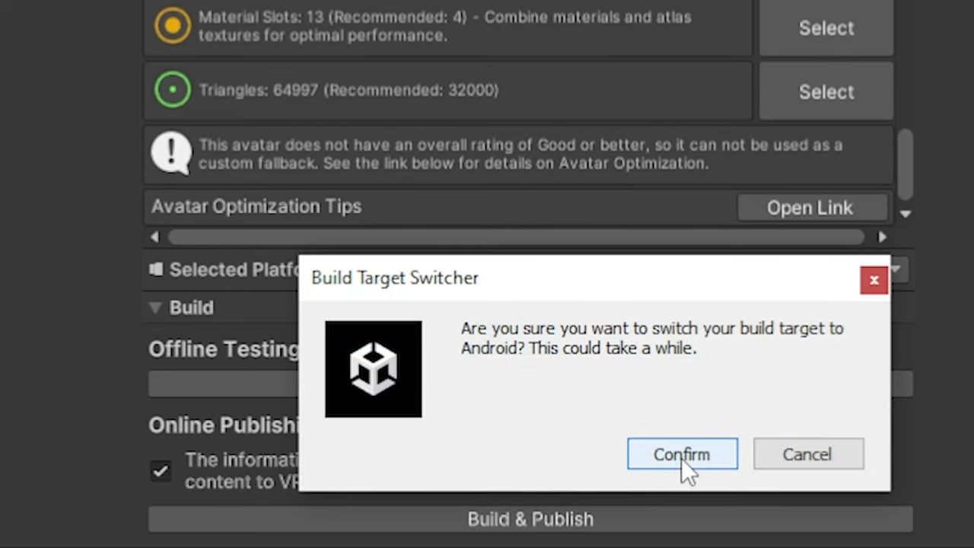
left_click(682, 454)
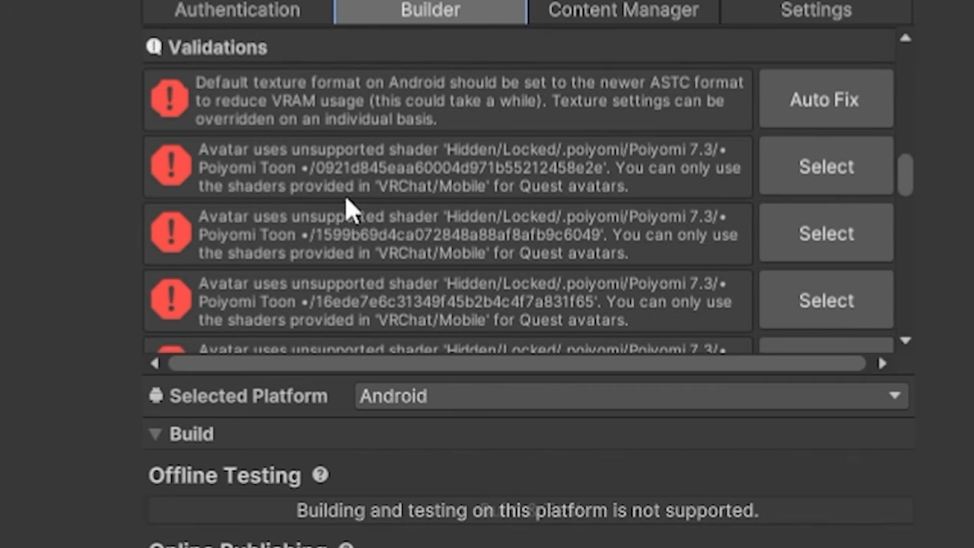
scroll("up", 3)
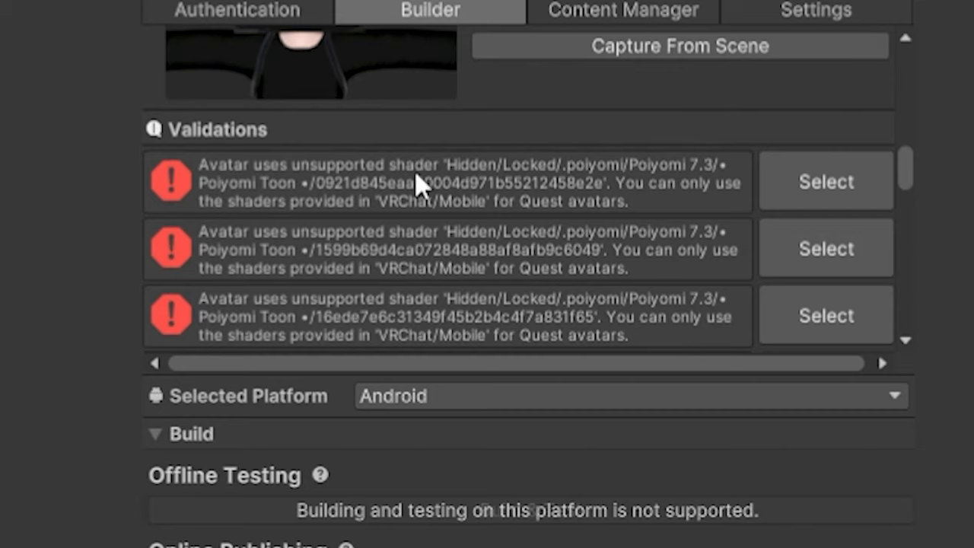
mouse_move(698, 186)
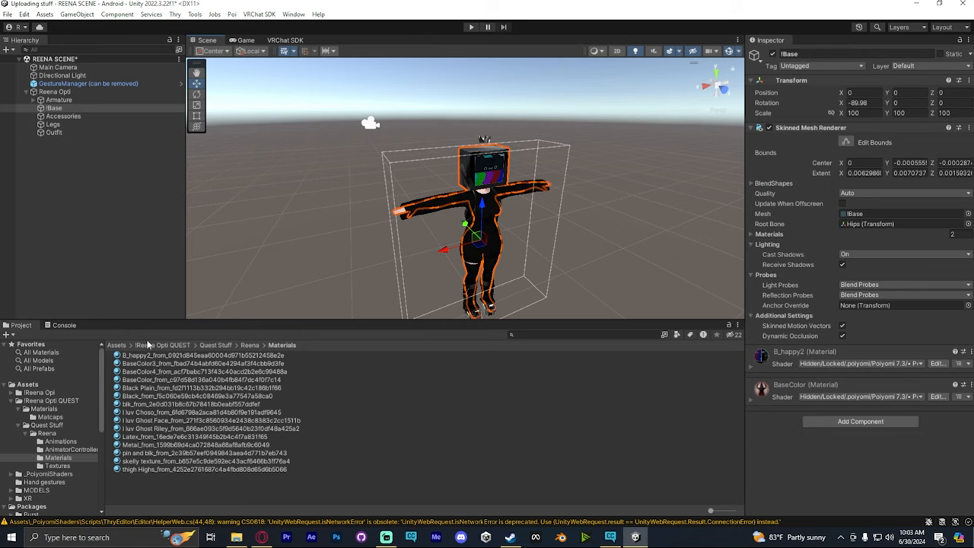
Duplicate Reena Opti in the Hierarchy and select the Reena Opti (1) copy for Quest materials.
left_click(26, 92)
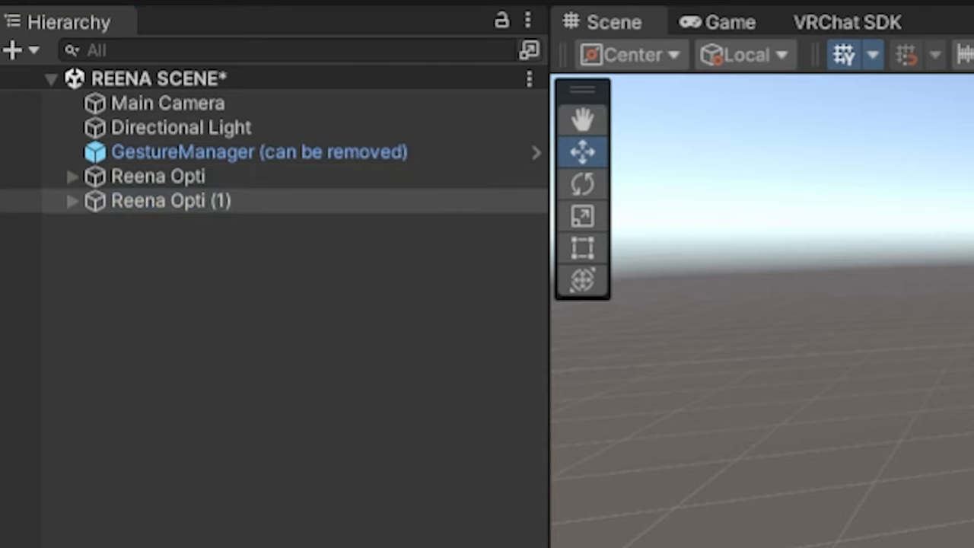
left_click(73, 201)
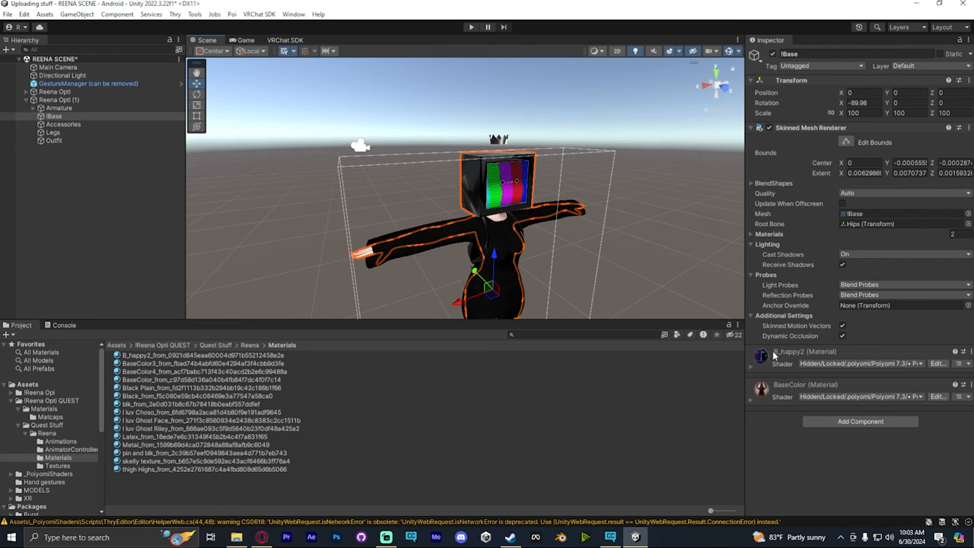
mouse_move(780, 396)
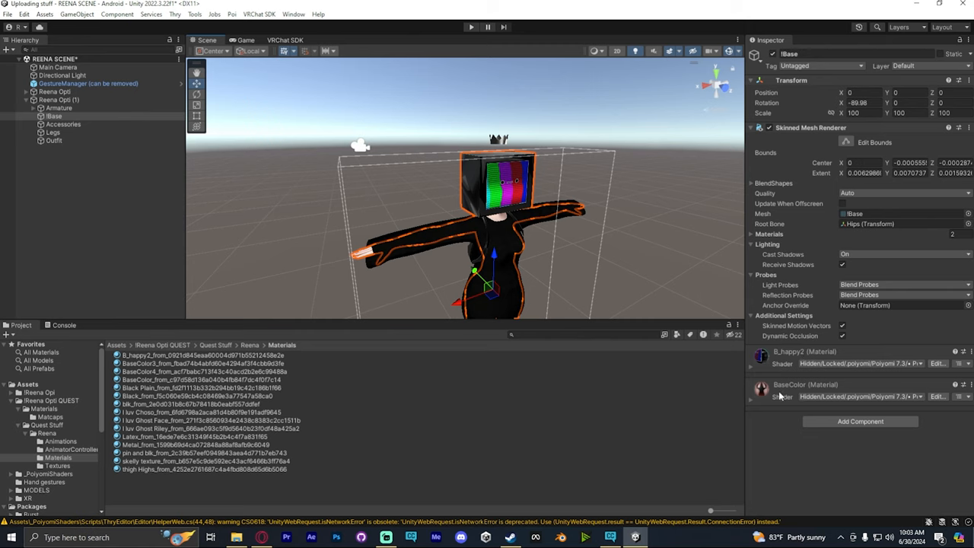
mouse_move(780, 389)
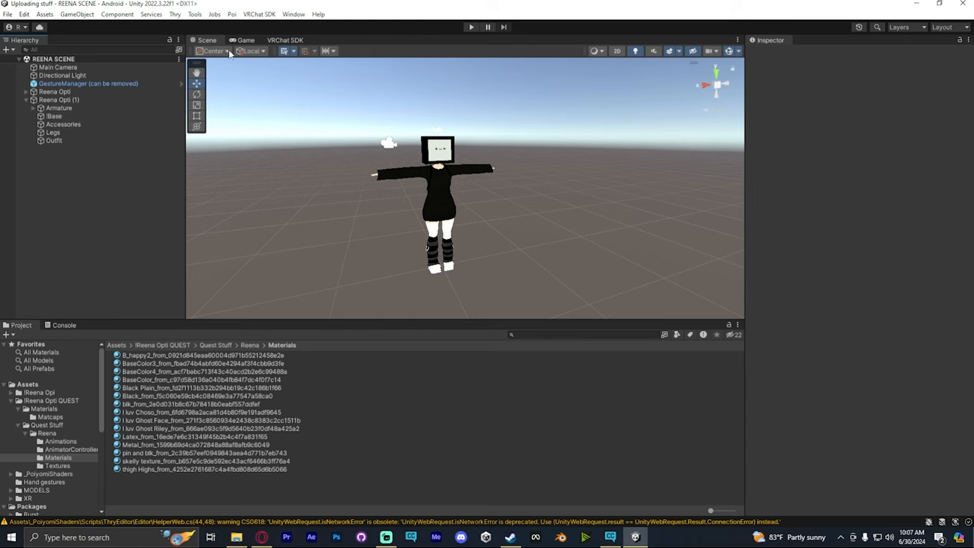
Review the Android validation warnings for the Reena copy and agree to the upload rights statement.
left_click(287, 40)
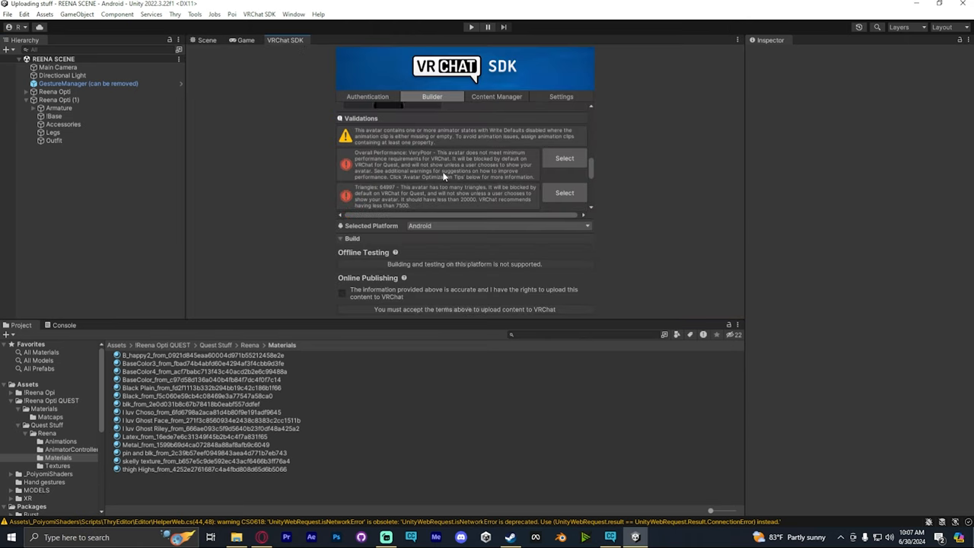
scroll("down", 3)
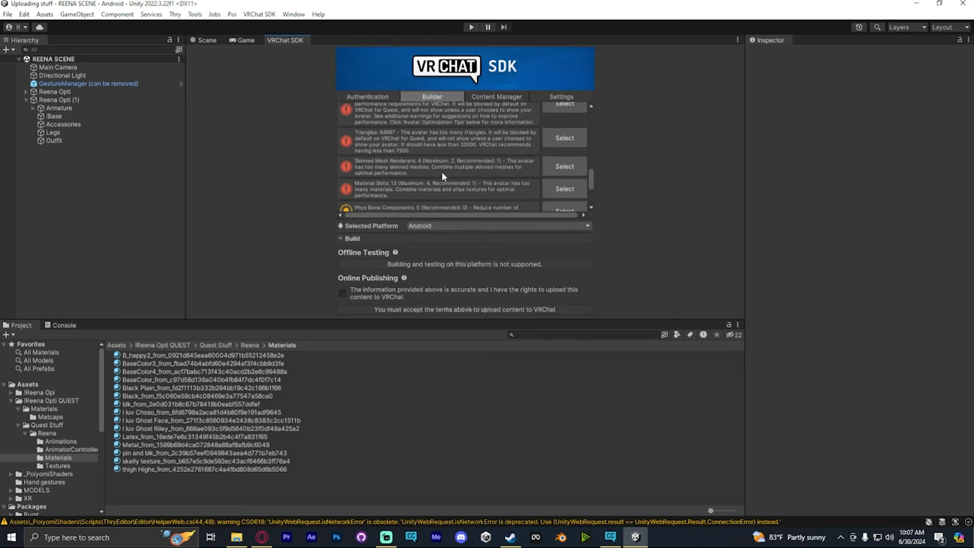
left_click(342, 295)
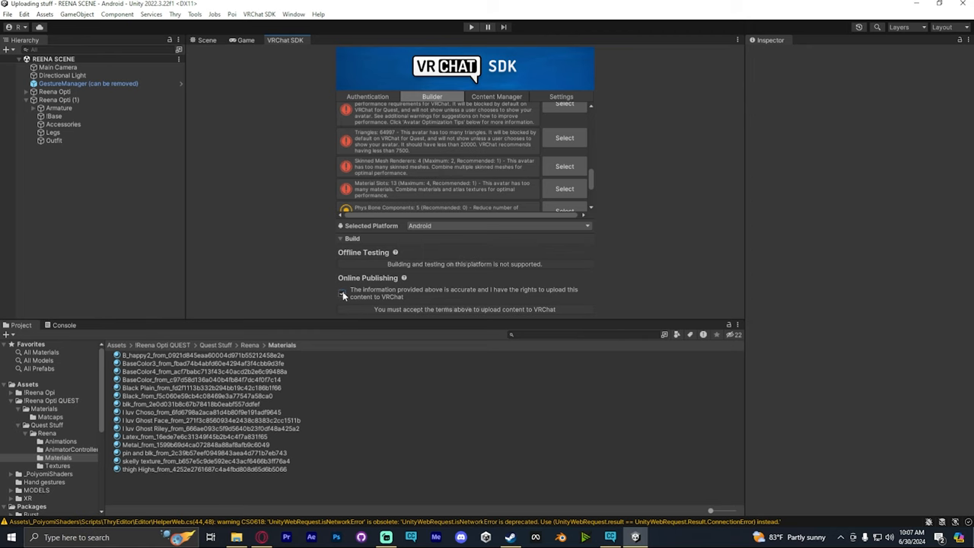
left_click(342, 292)
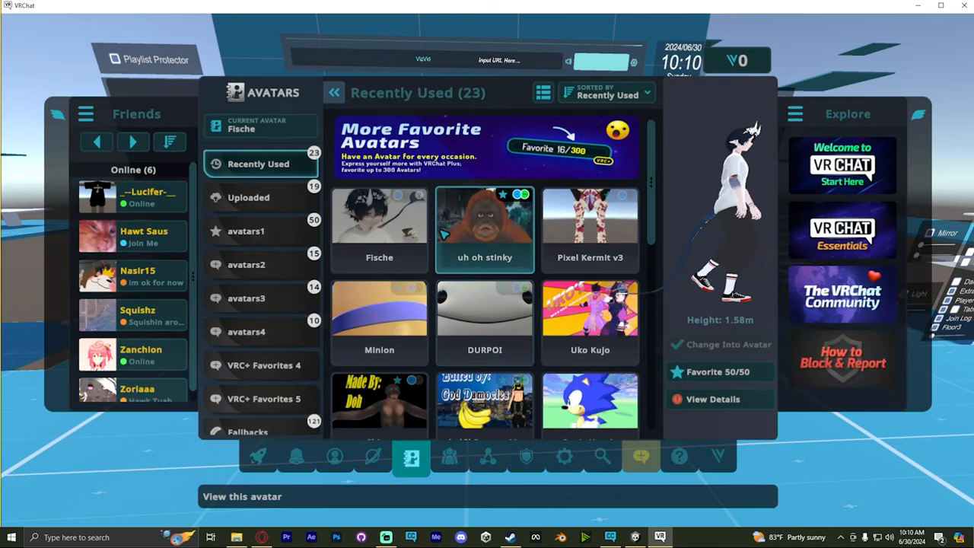
Pick an avatar from VRChat's Recently Used list to try it on.
left_click(248, 198)
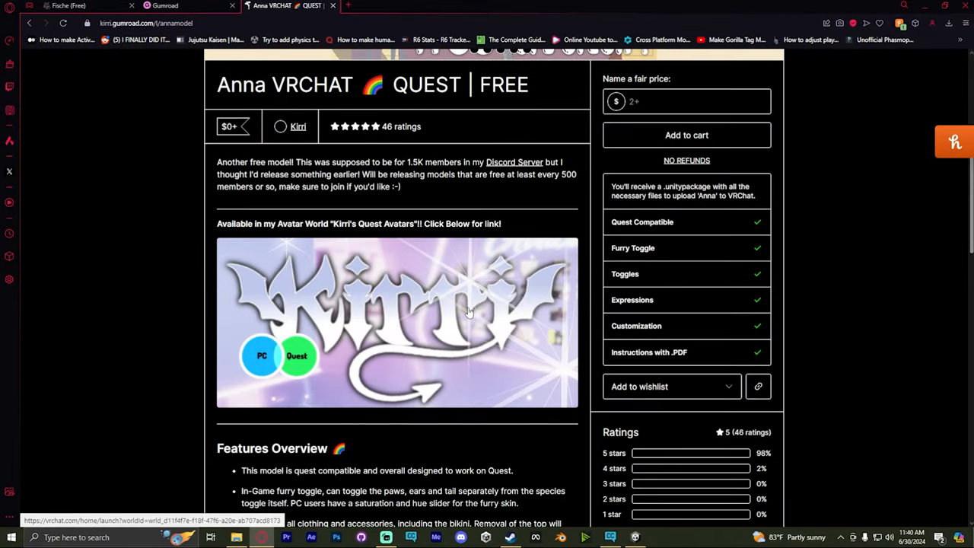
Open the ANNA UPLOAD GUIDE PDF from the free Anna Quest avatar's Gumroad library files.
scroll("down", 3)
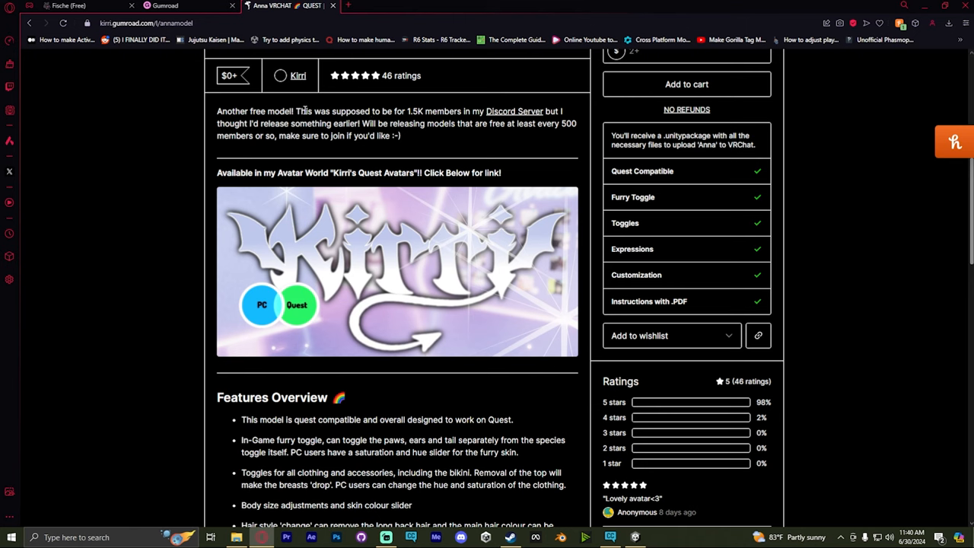
scroll("down", 3)
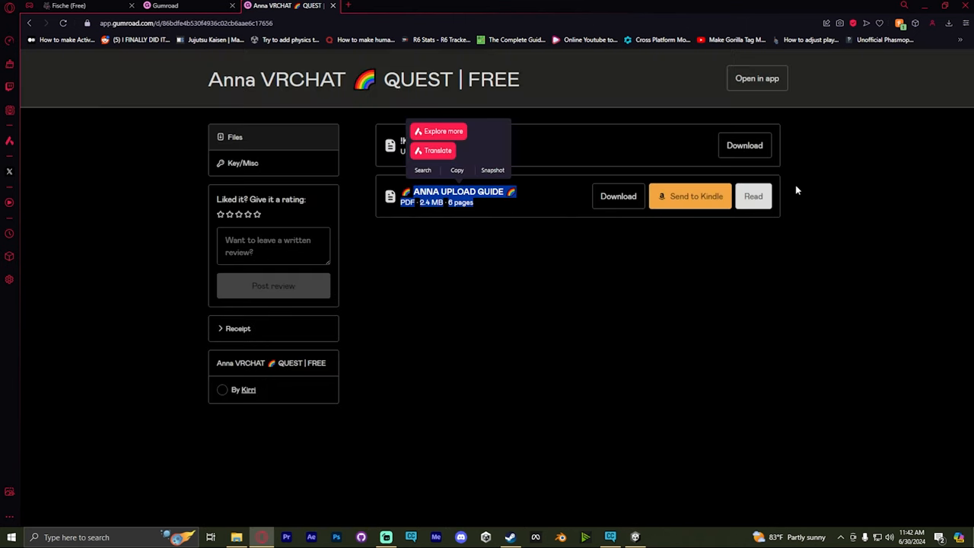
left_click(745, 146)
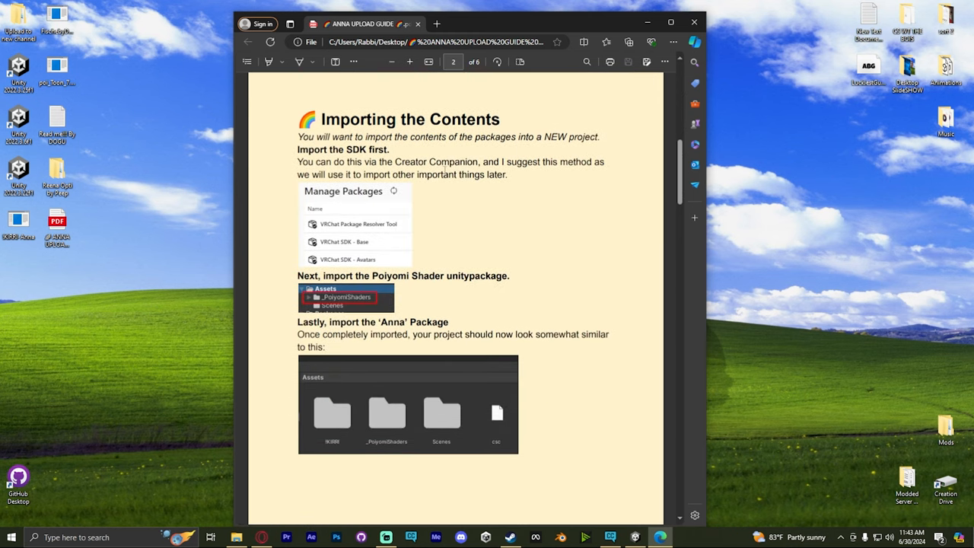
Scroll the upload guide PDF to its Importing the Contents page.
scroll("down", 3)
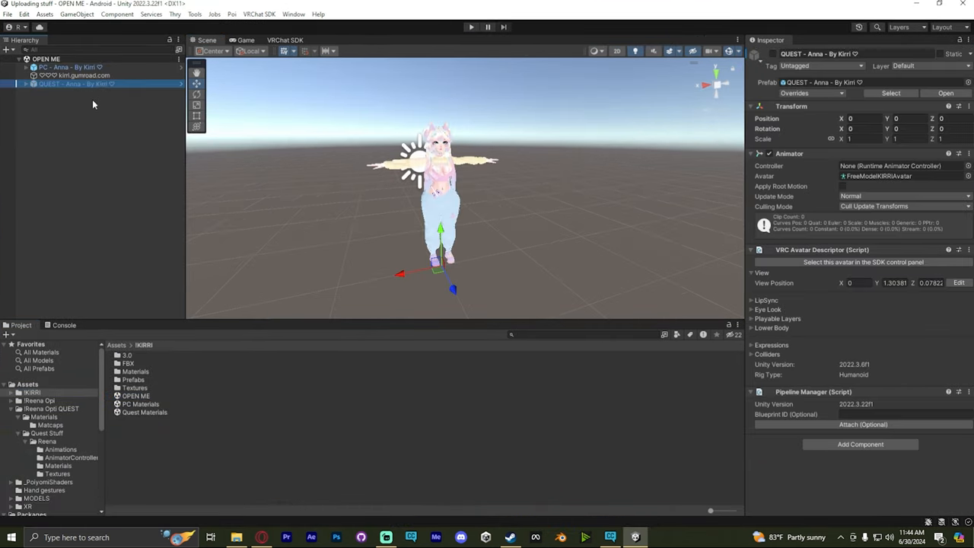
Hide QUEST Anna, build and publish PC Anna for Windows, and select its new blueprint ID.
left_click(69, 67)
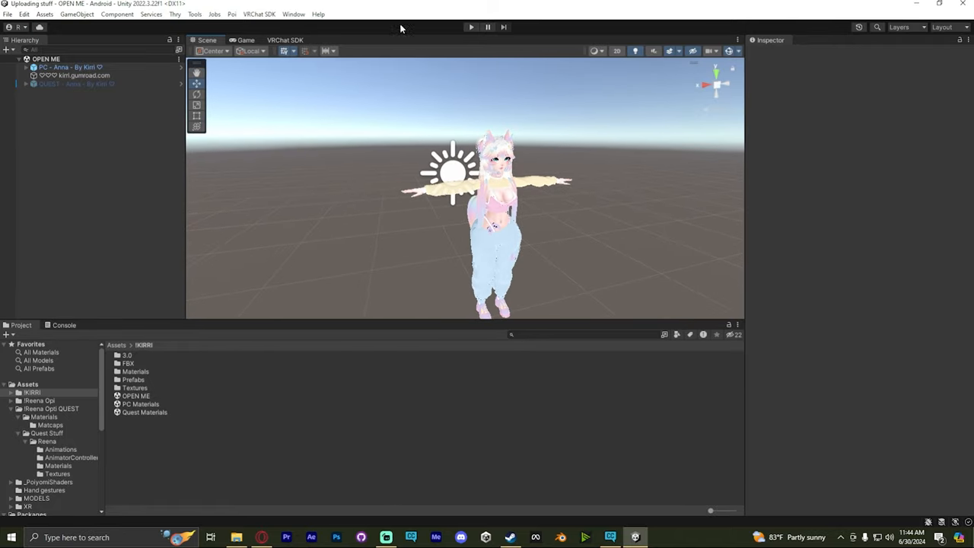
left_click(286, 40)
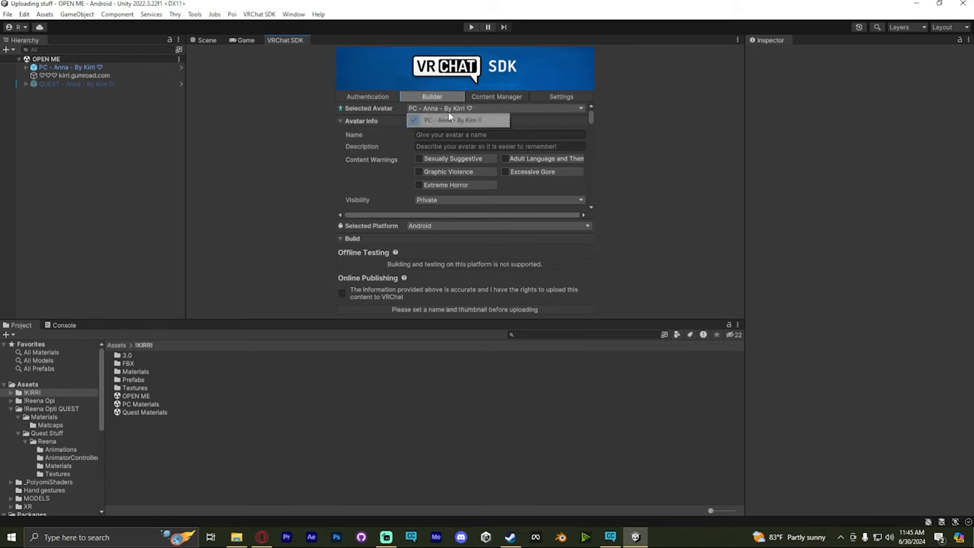
left_click(456, 120)
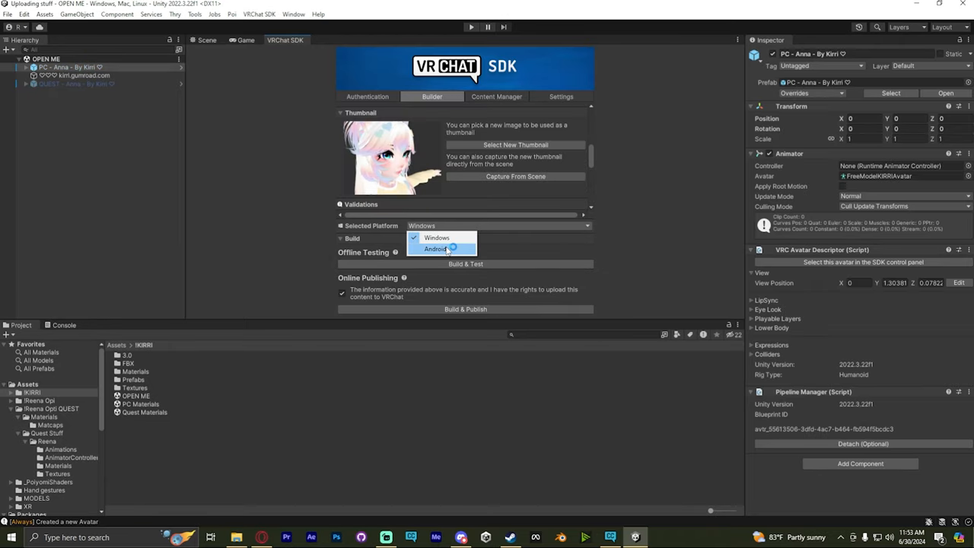
mouse_move(621, 244)
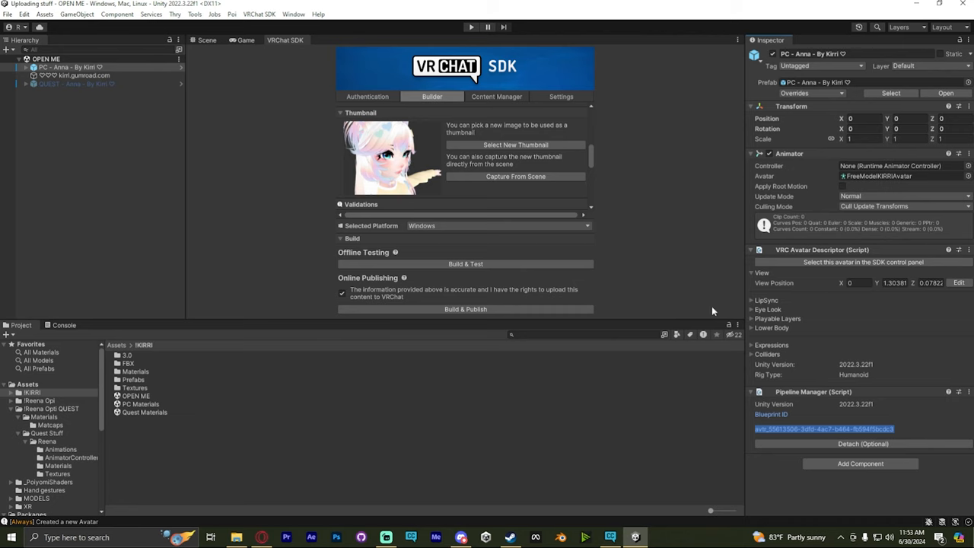
left_click(70, 82)
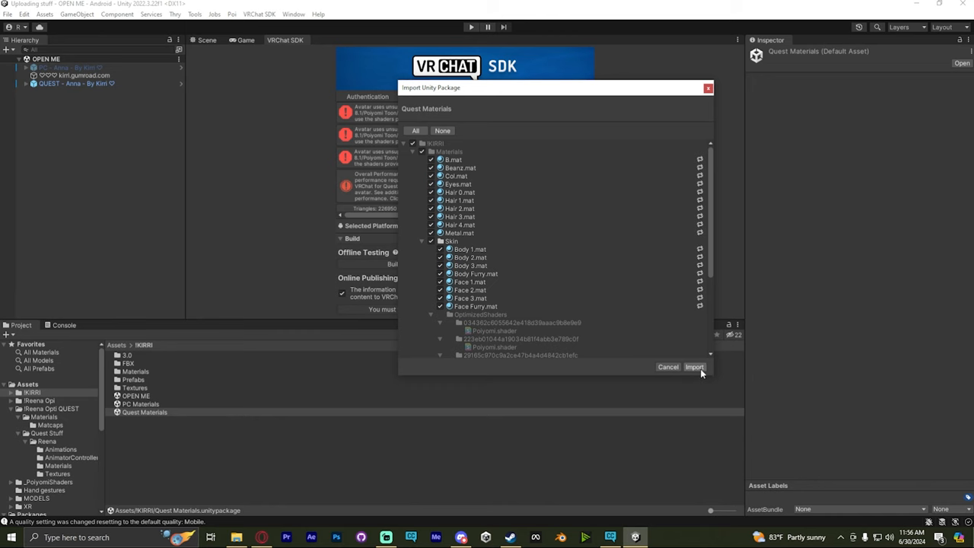
Import Quest Materials.unitypackage and start the Android build of QUEST Anna.
left_click(694, 367)
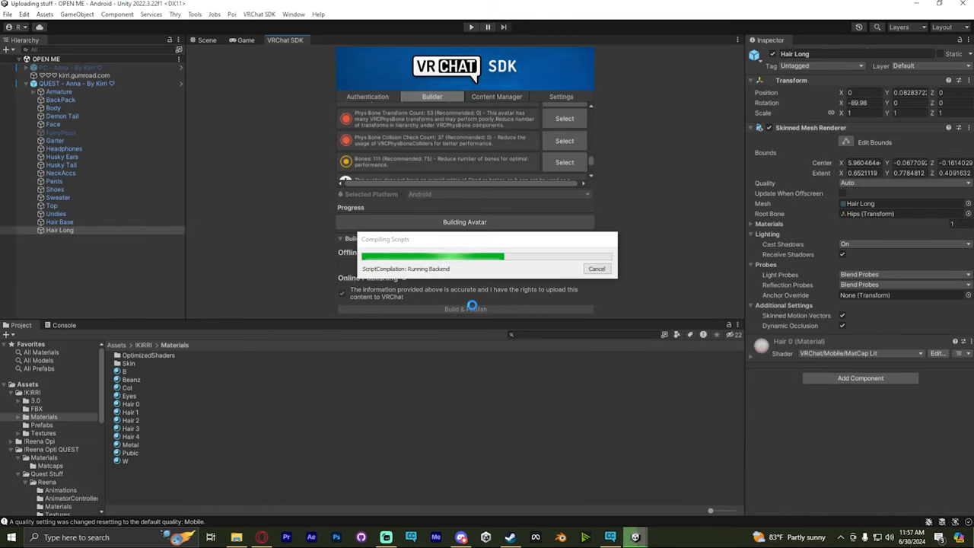
left_click(635, 537)
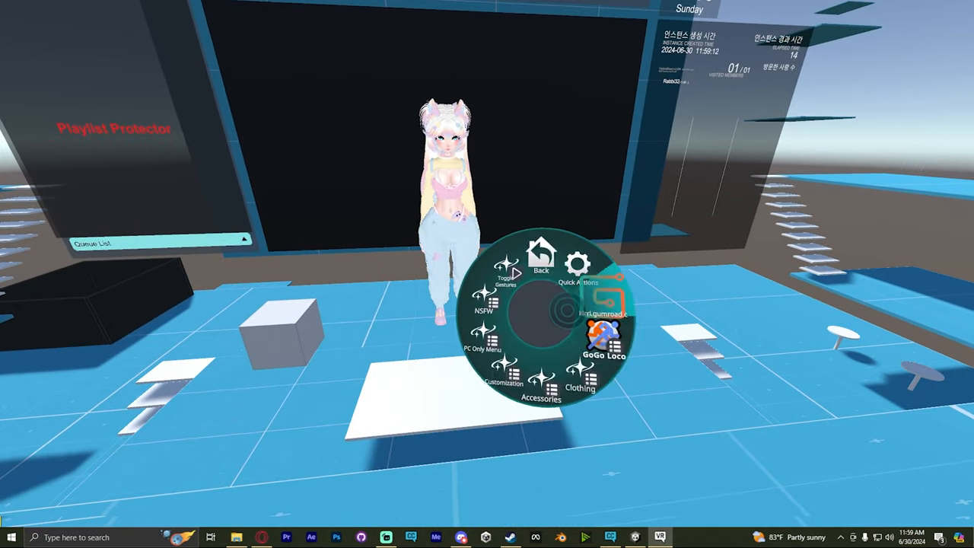
Browse Anna's action menu, then change into Anna from the favourite avatars list.
left_click(580, 380)
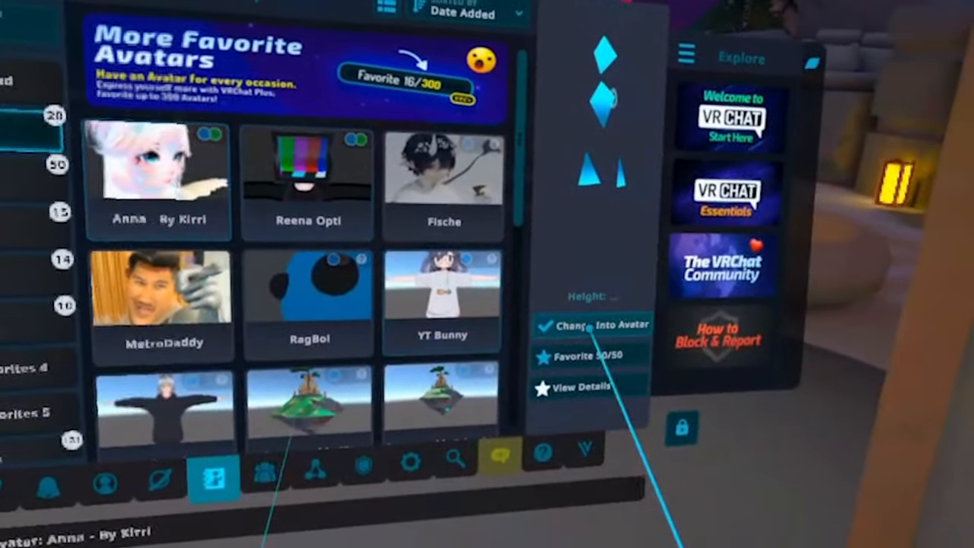
left_click(609, 326)
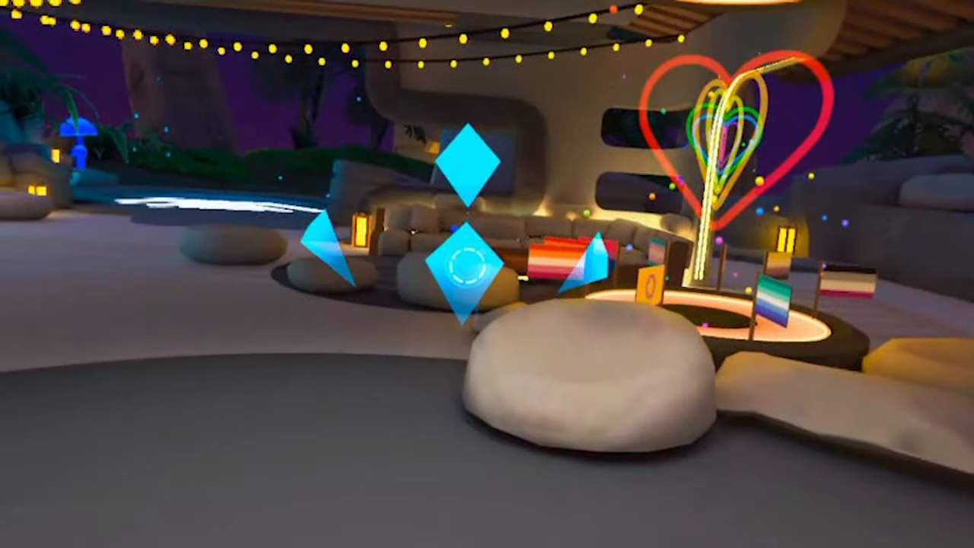